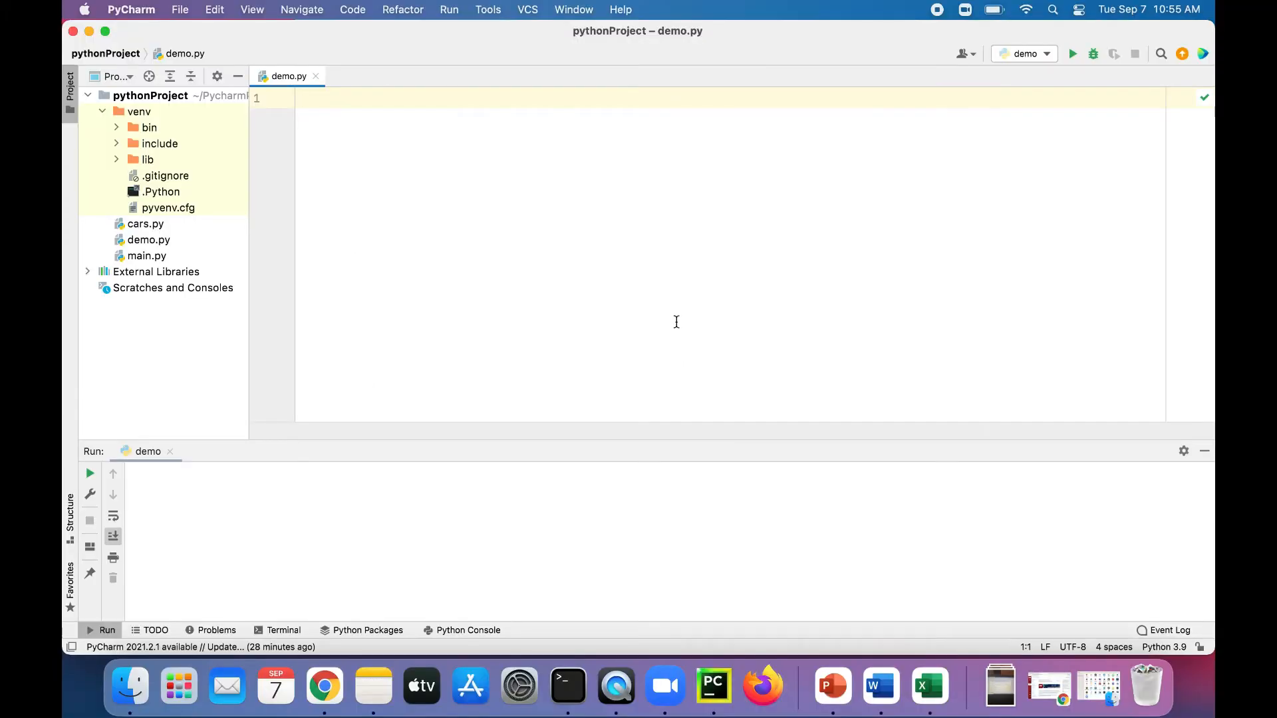
- Define disneyland_coords as the tuple (33.81, 117.92)
type("disneyla")
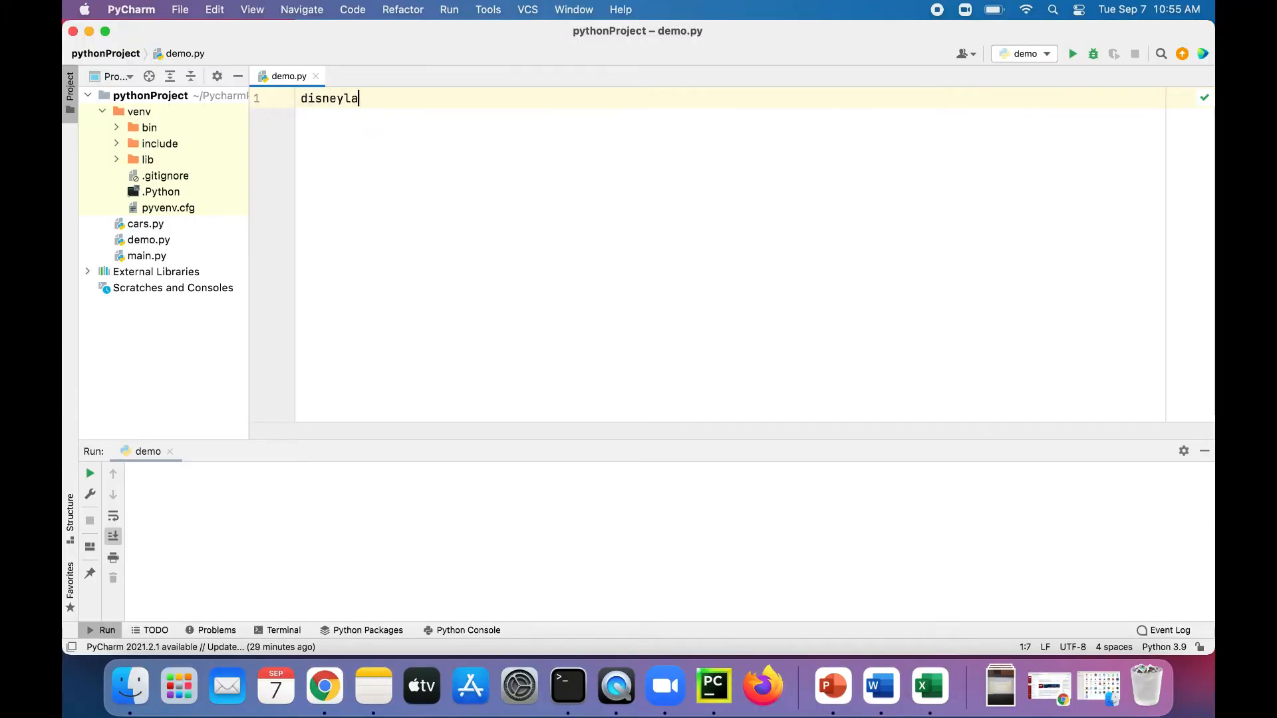
type("nd_coor")
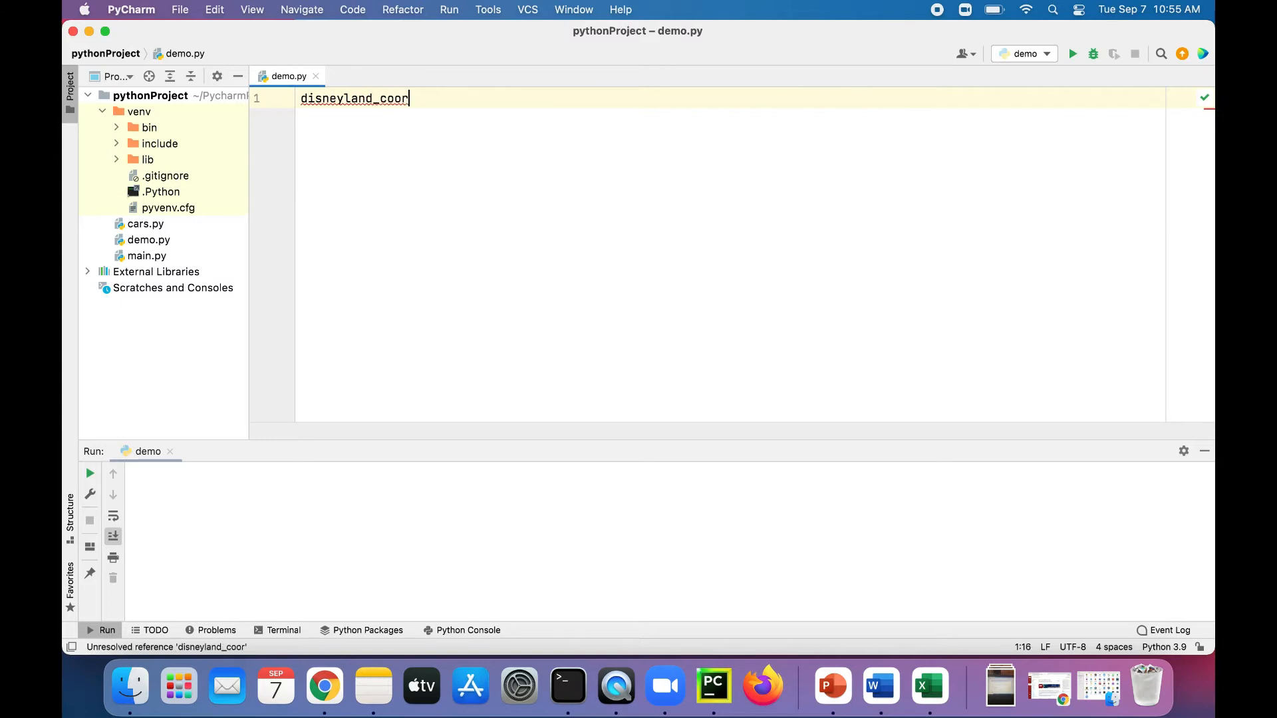
type("ds =")
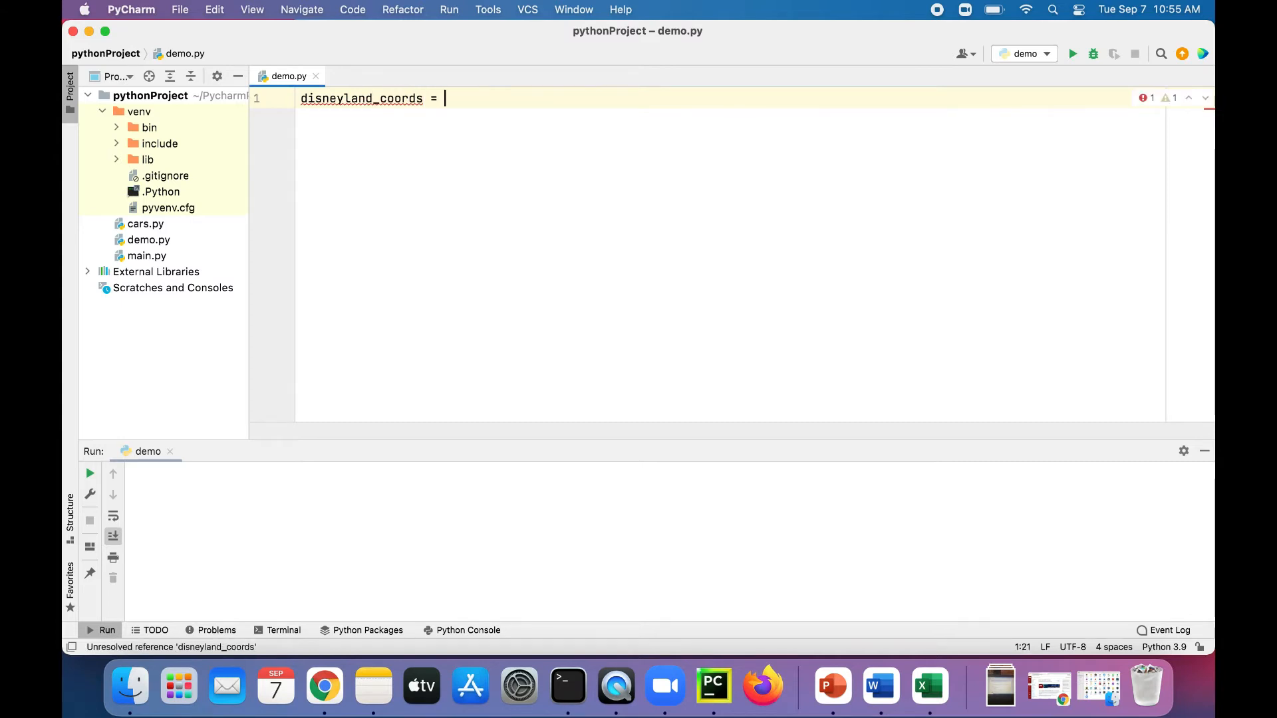
type("(")
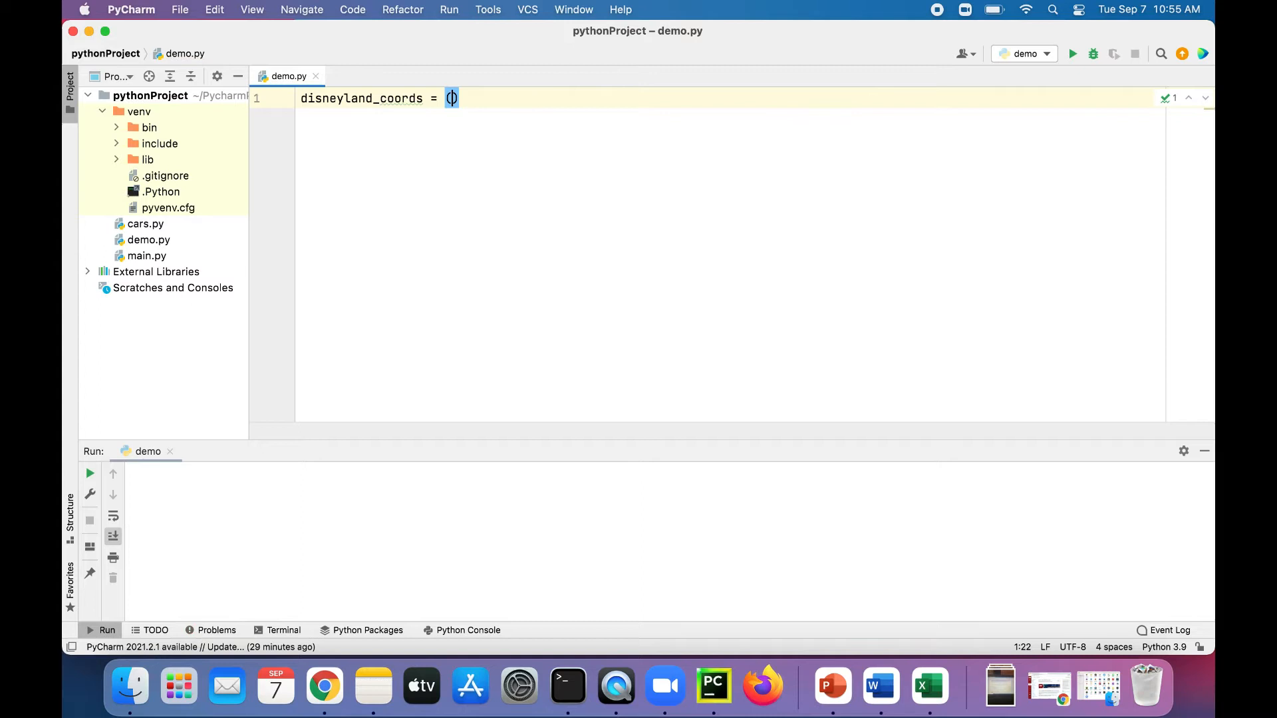
type("33.")
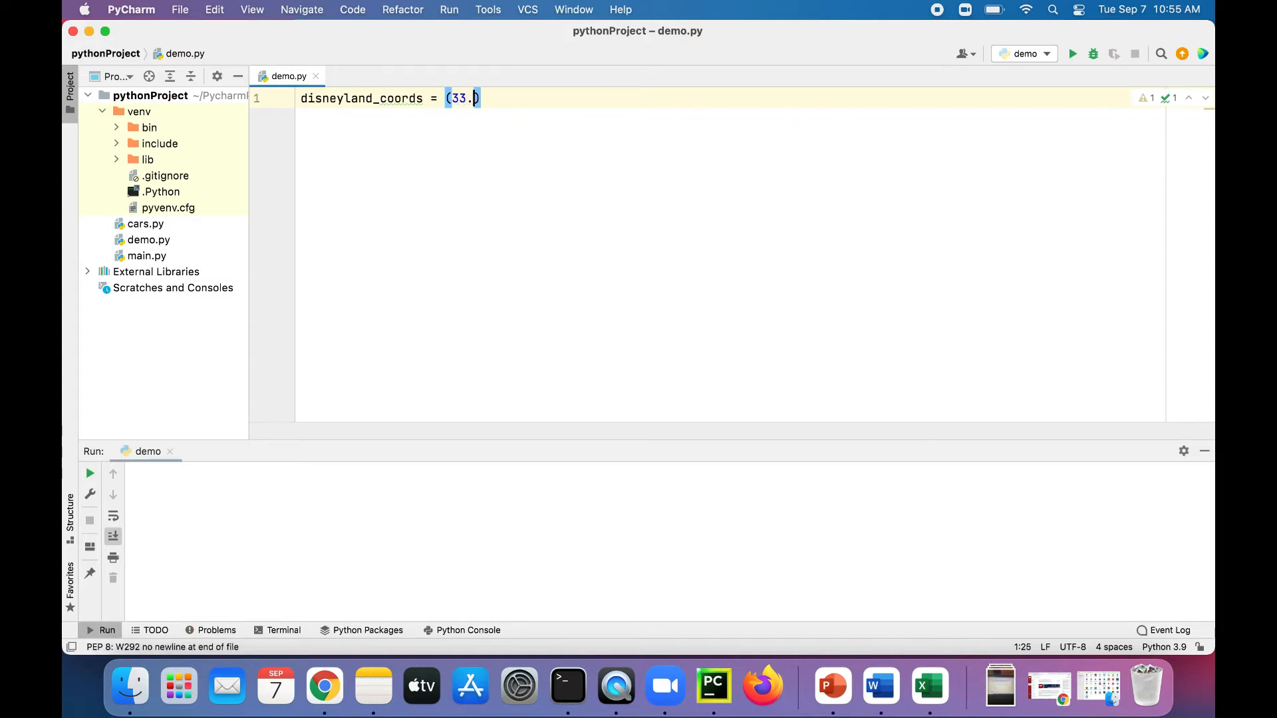
type("81")
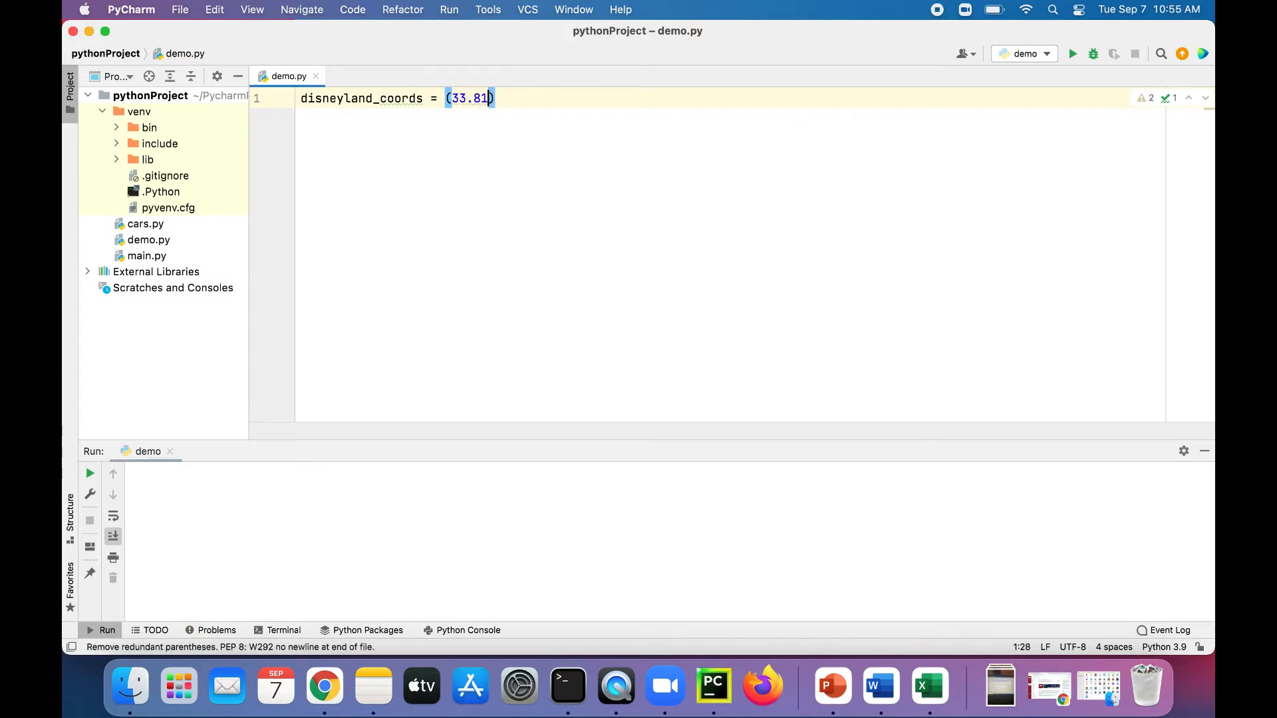
type(", 117.9")
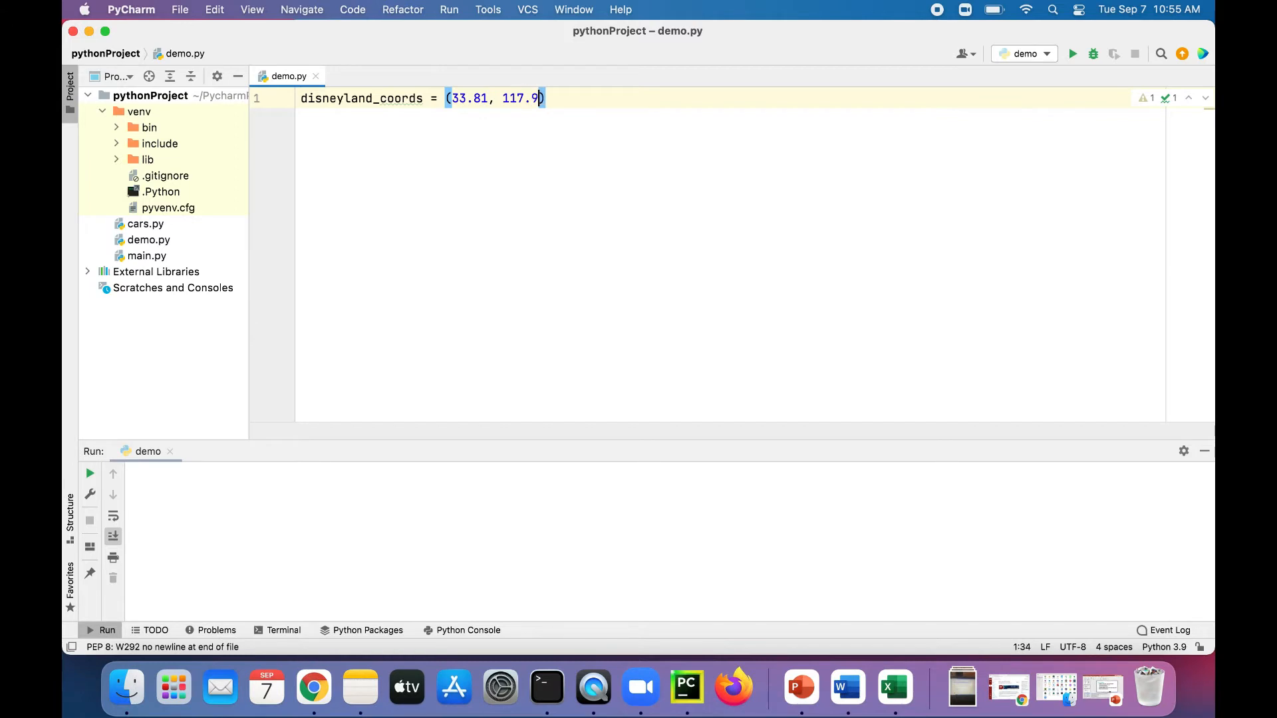
type("2")
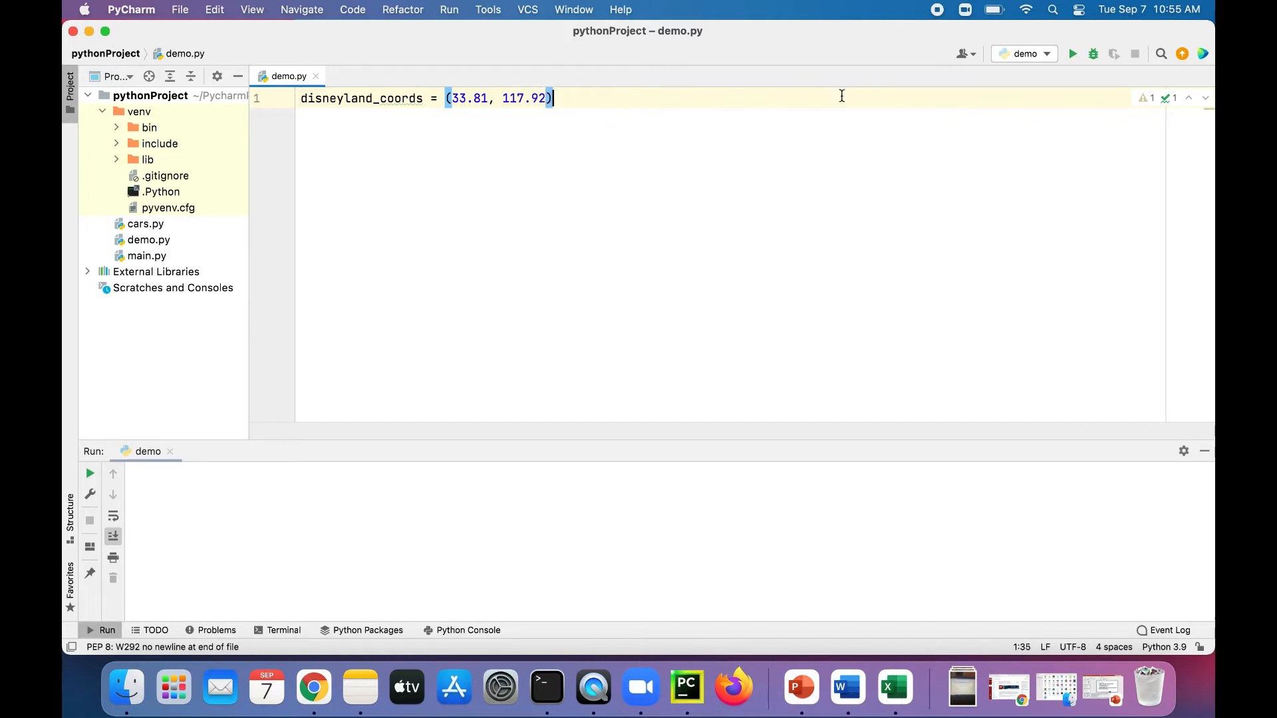
- Print disneyland_coords and run demo.py to see (33.81, 117.92) in the output
type("p")
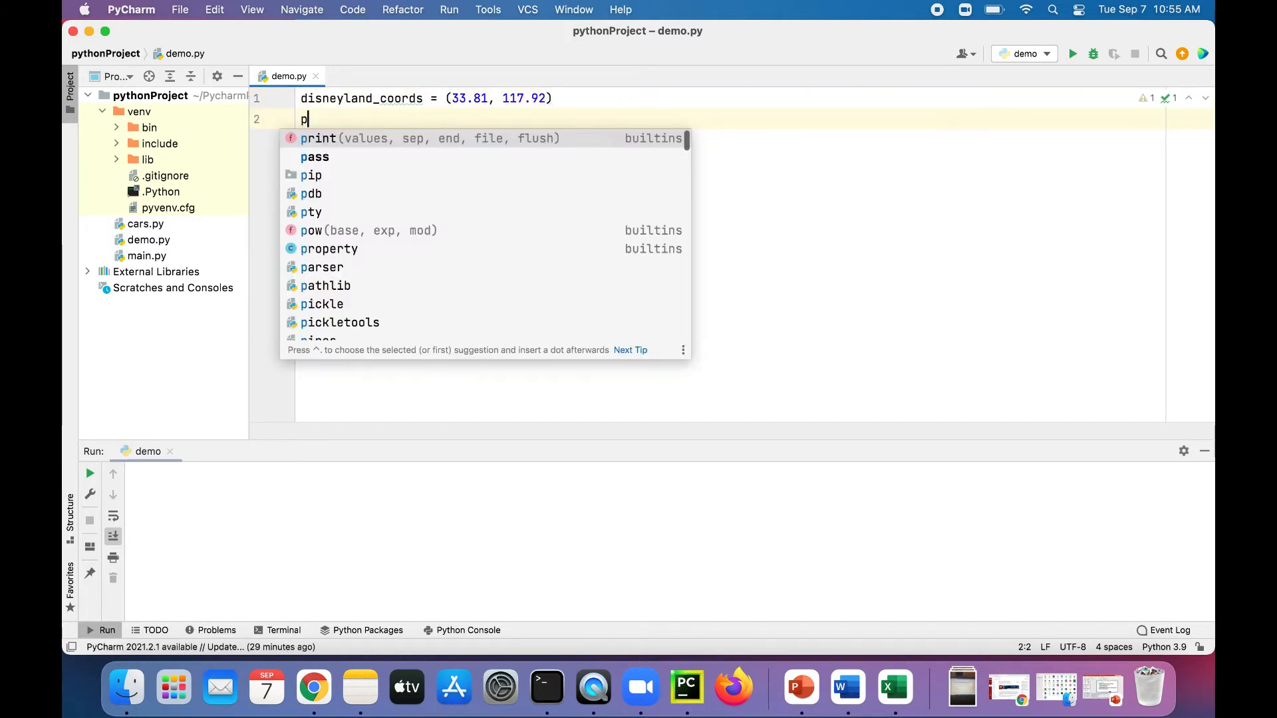
type("rint(disneyland")
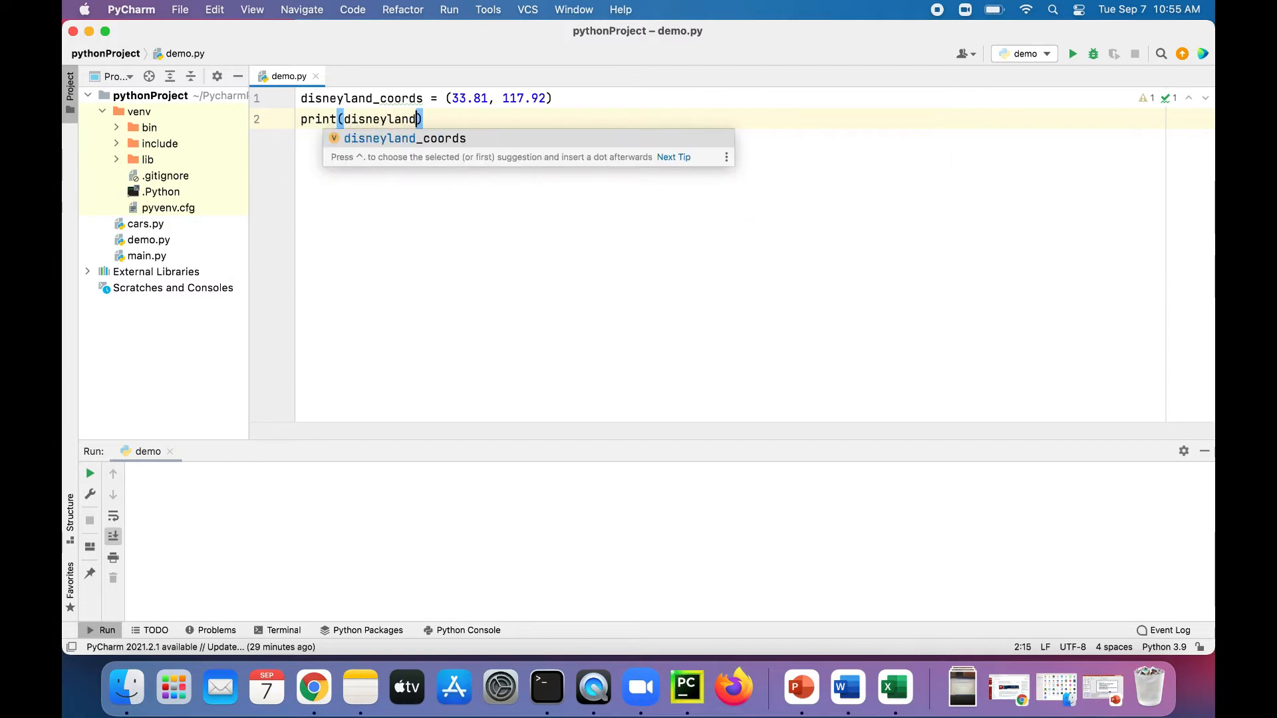
type("_coor")
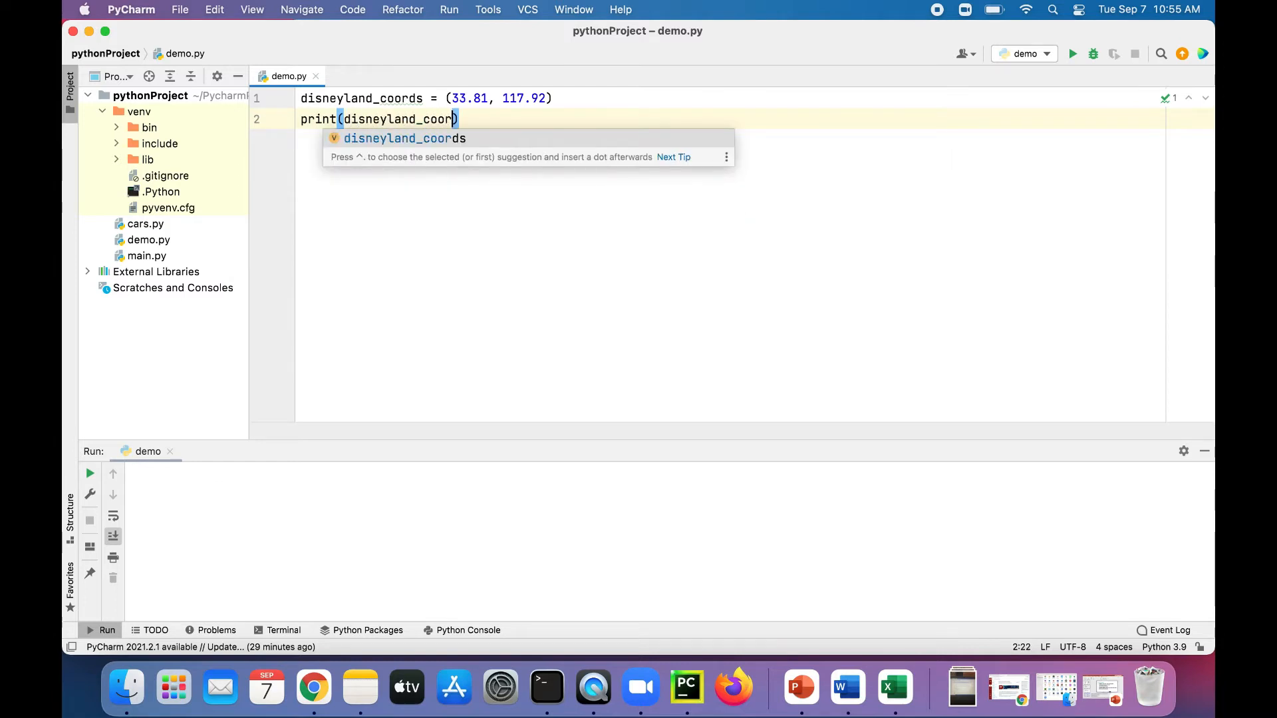
left_click(1074, 53)
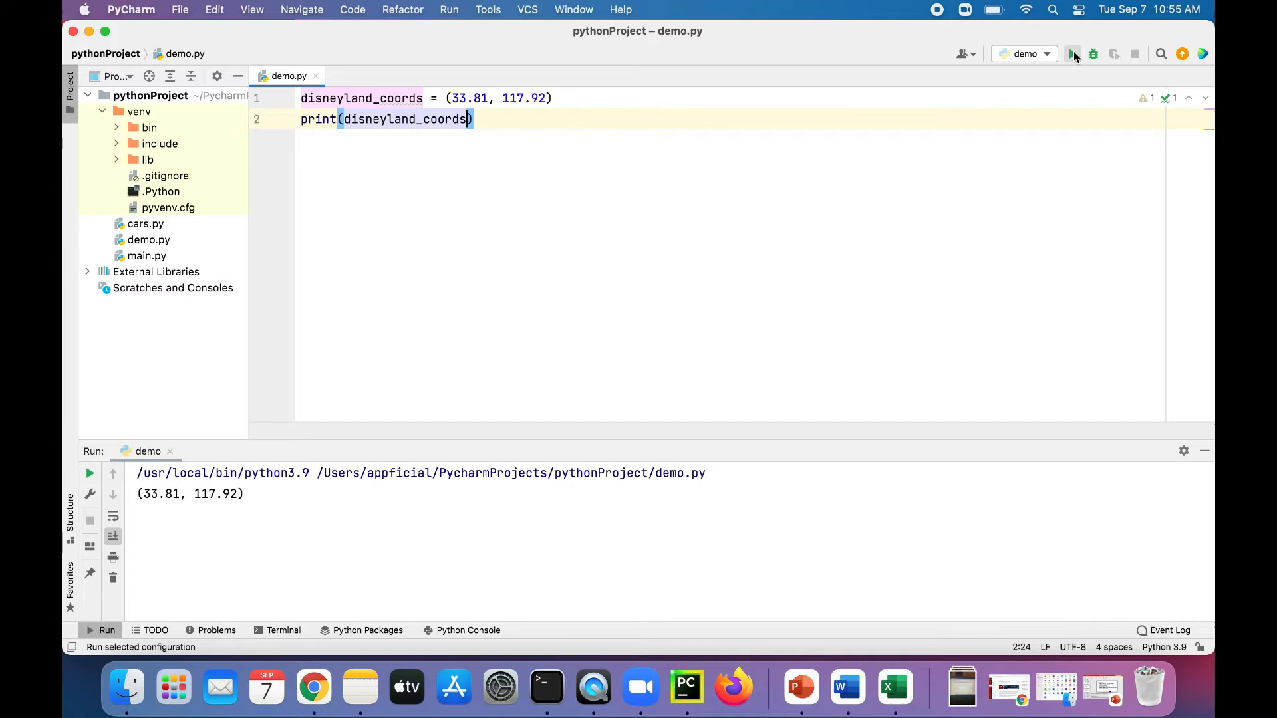
left_click(1073, 54)
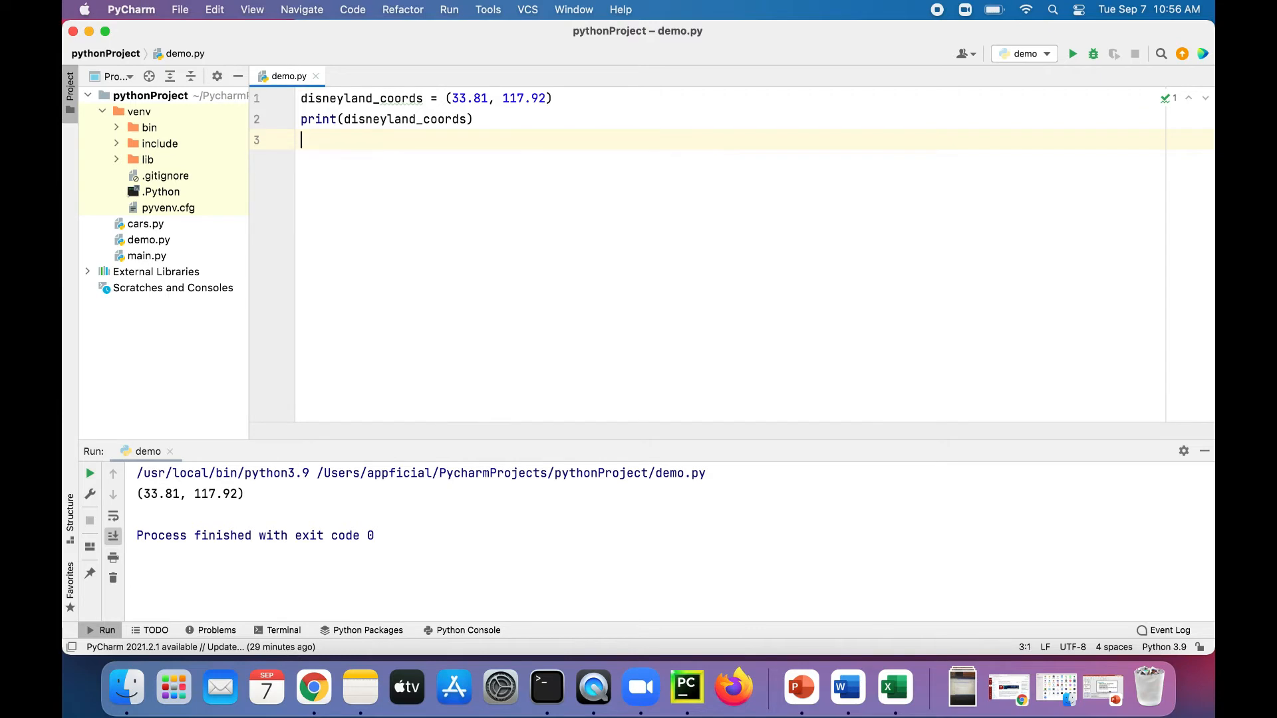
- Assign disneyland_coords[0] = 45.22, run to get the tuple item assignment TypeError, then remove the line
type("disnehy")
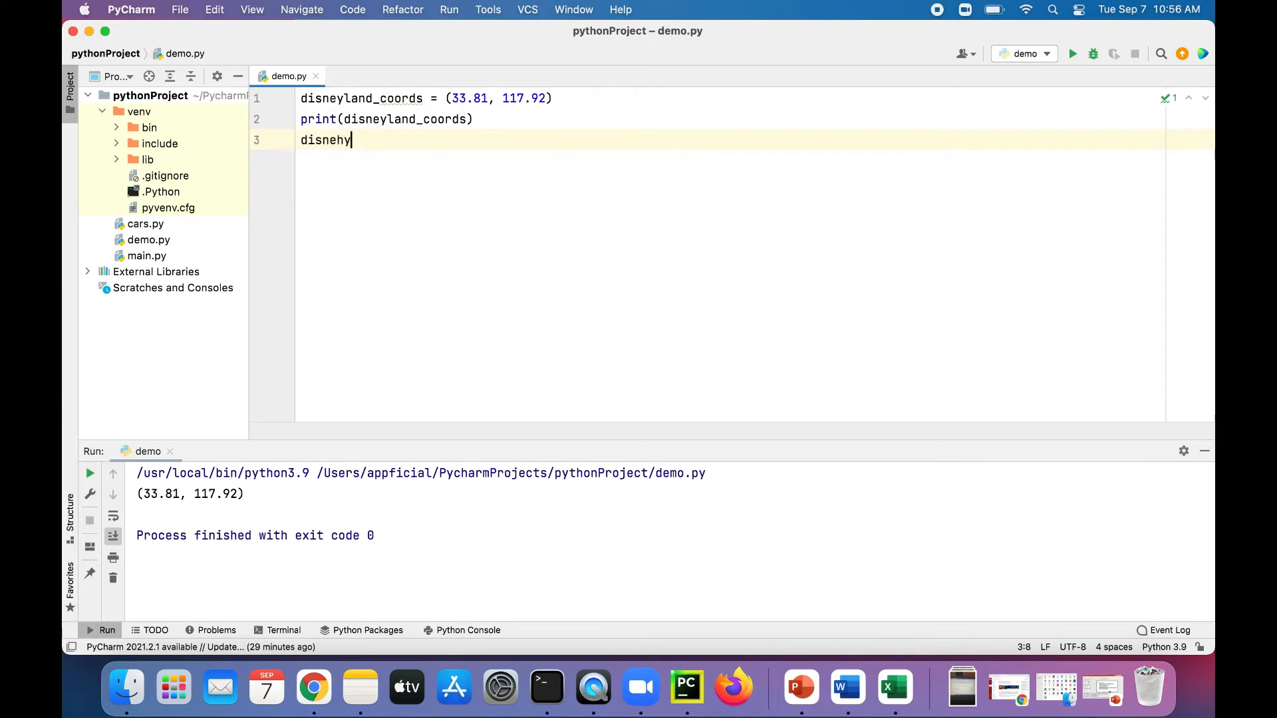
type("land_co")
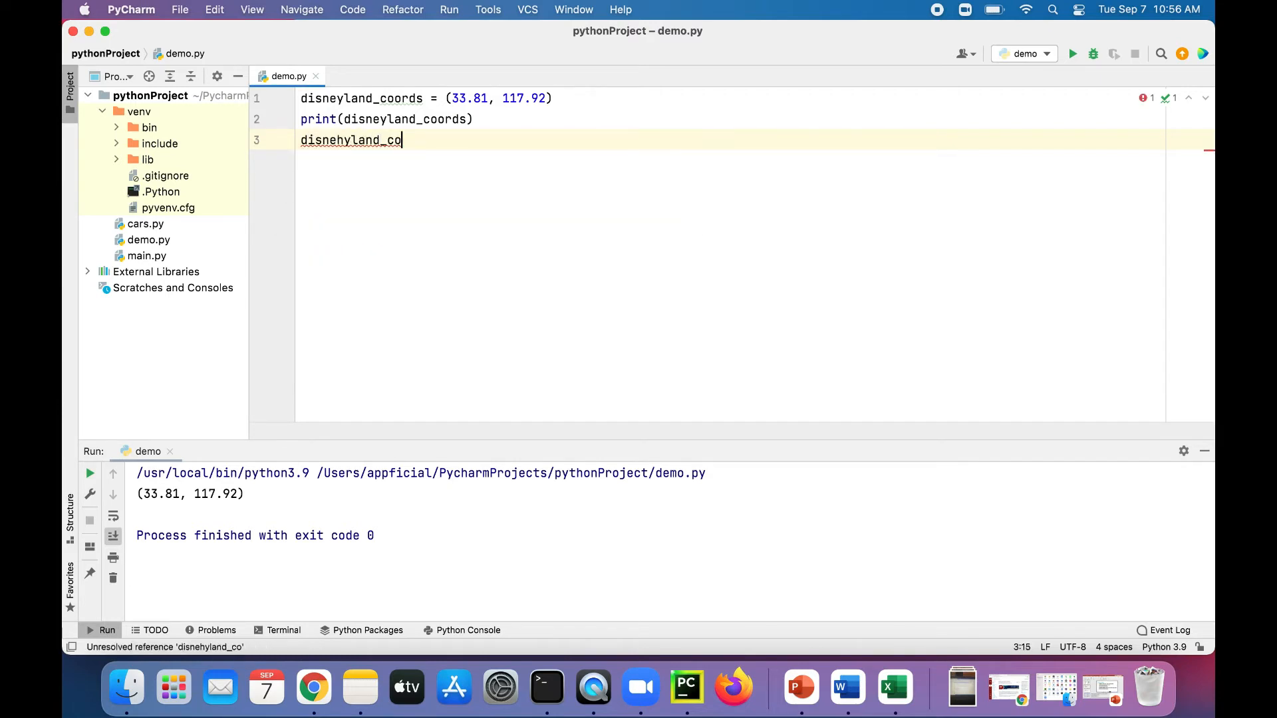
type("ords[")
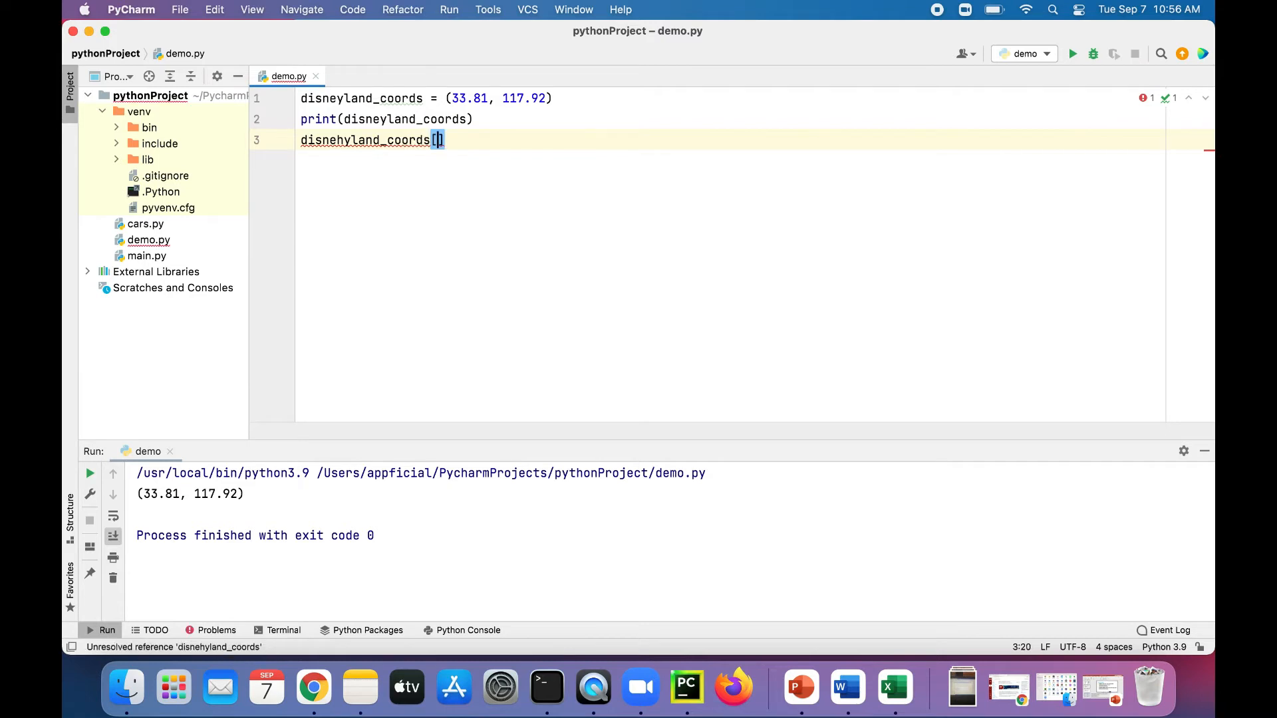
type("0] = 4")
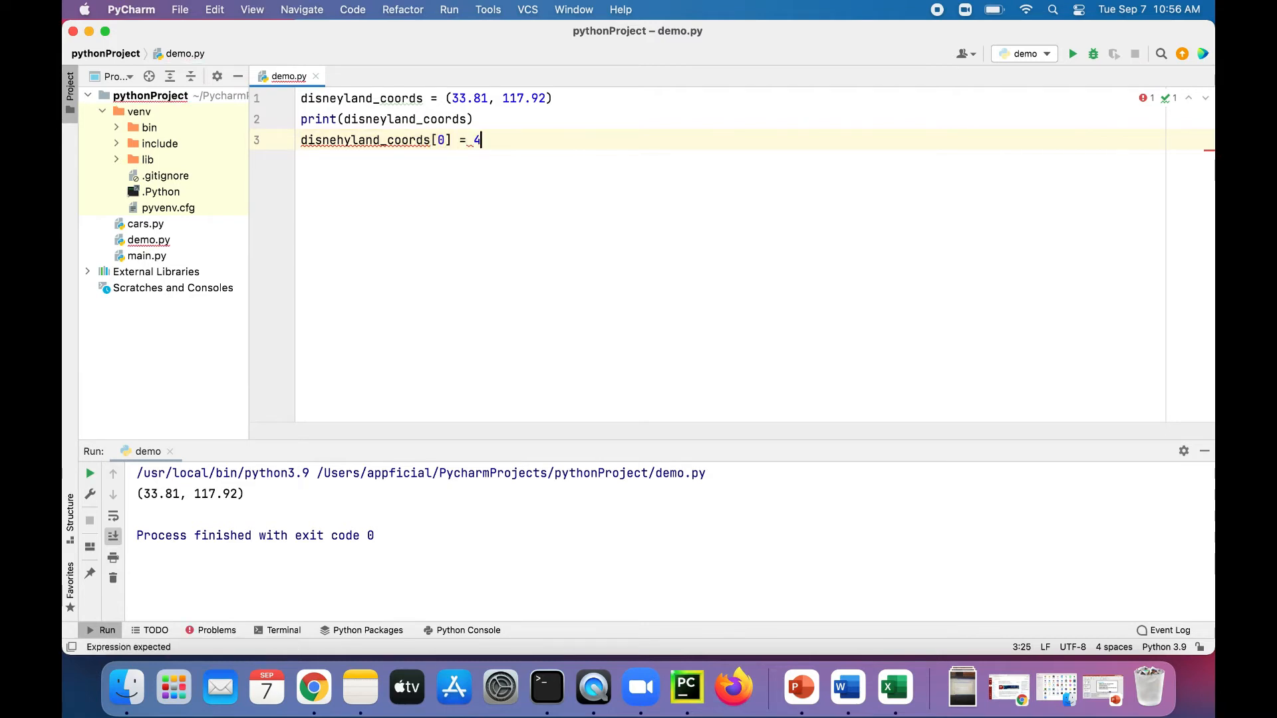
type("5.22")
type("print(disneyland_coords)")
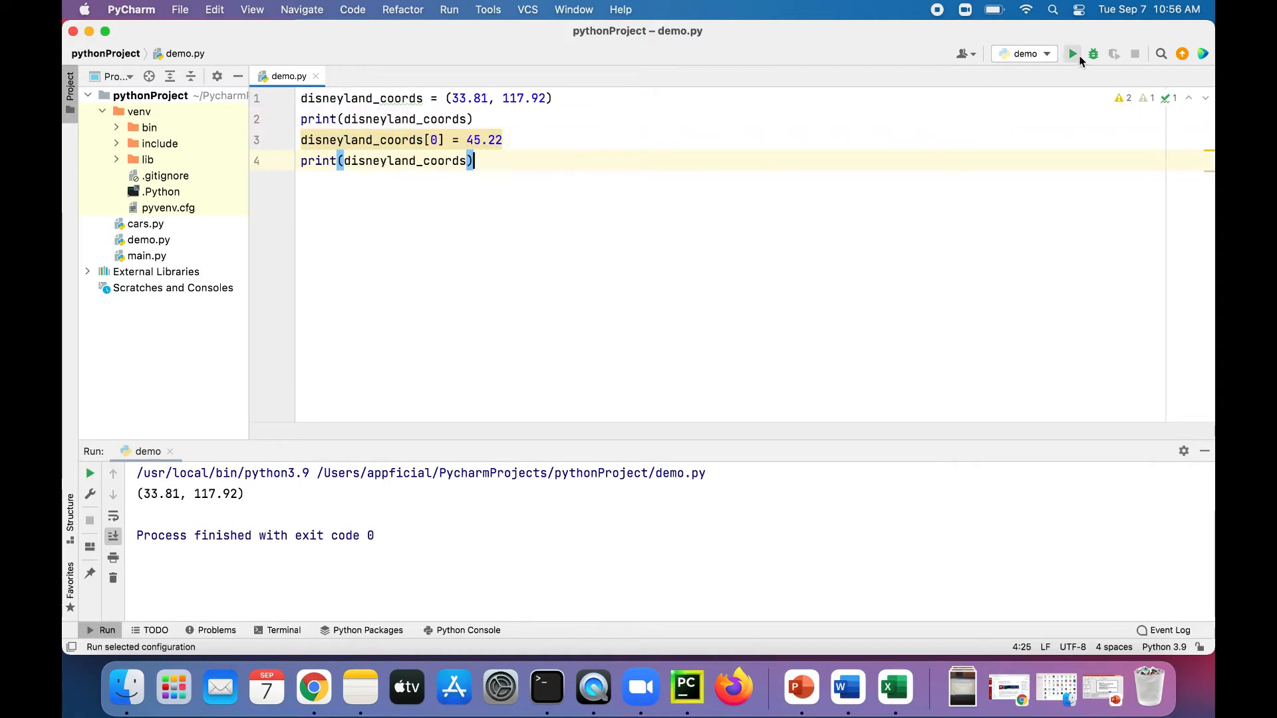
left_click(1074, 53)
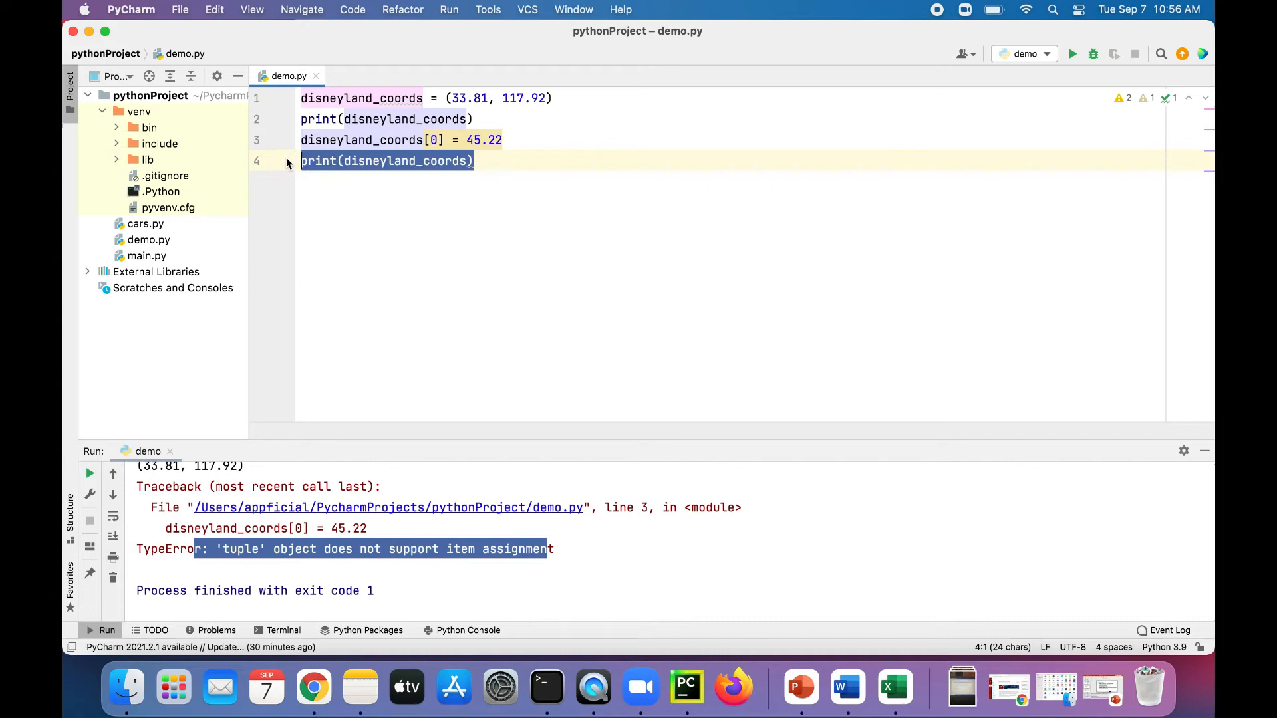
key("Backspace")
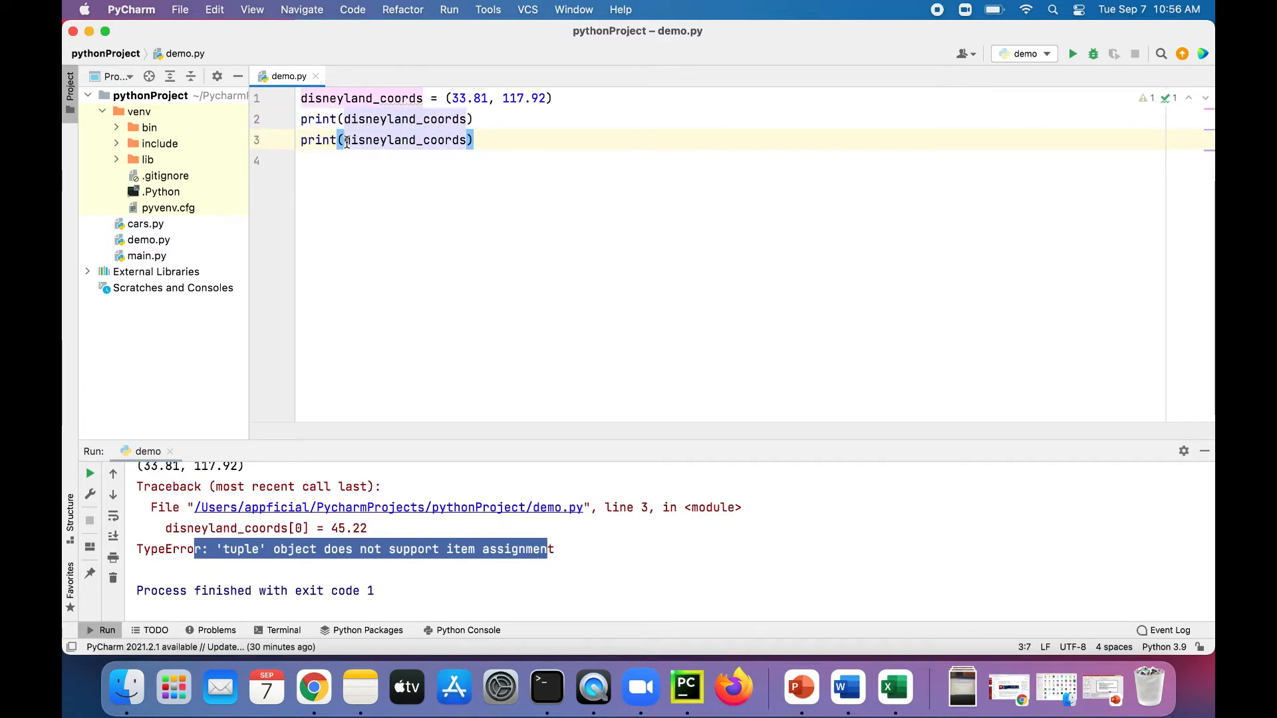
- Print len(disneyland_coords) and run demo.py to get 2 in the output
type("len(")
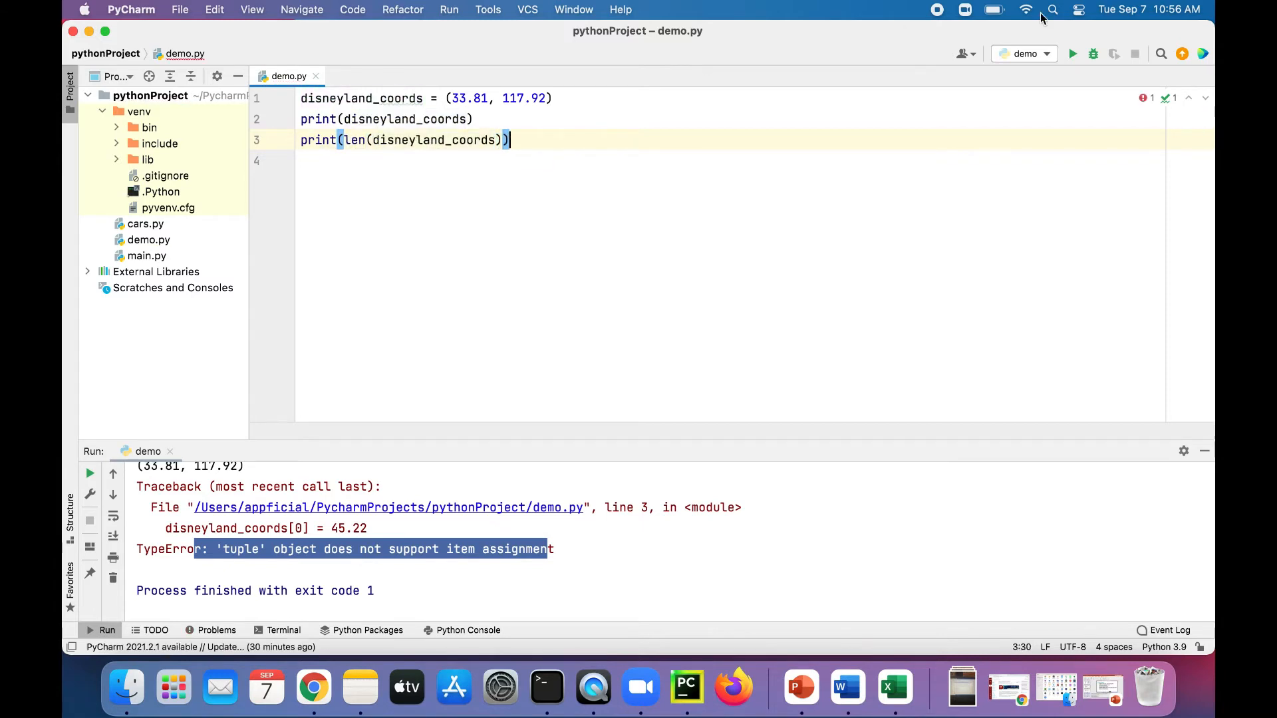
left_click(1072, 53)
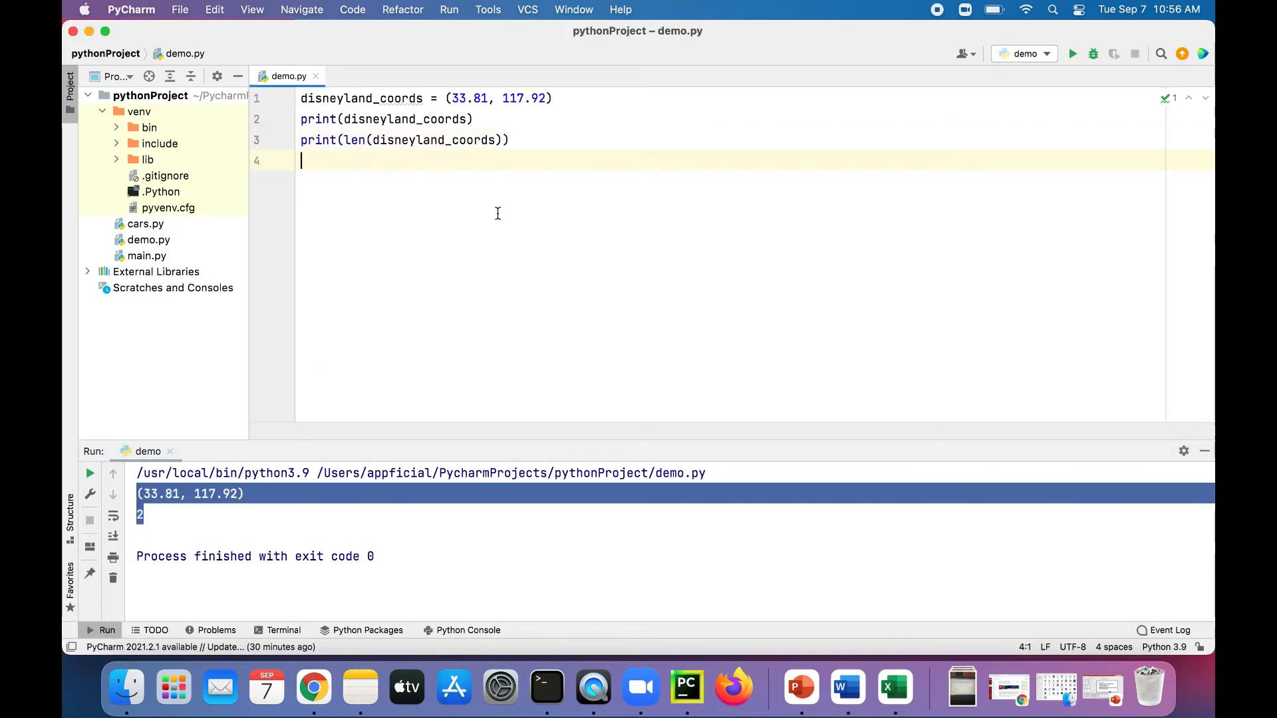
mouse_move(609, 286)
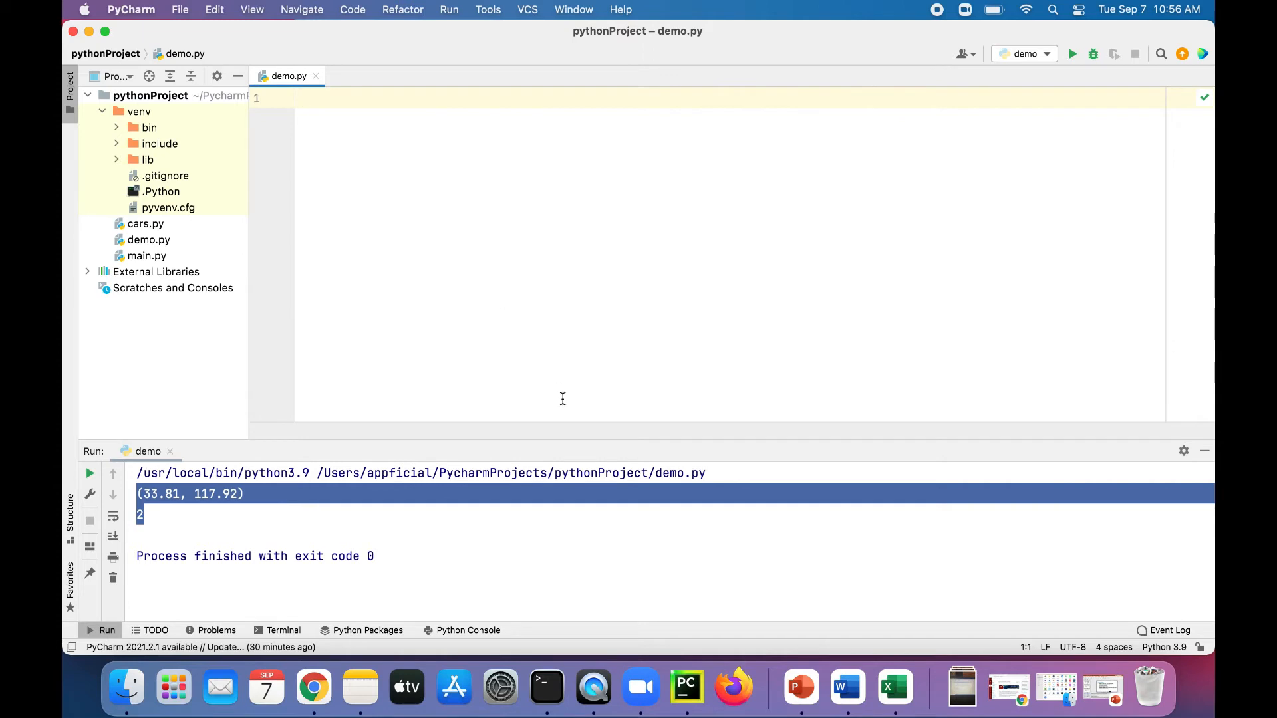
- Start demo.py with 'from collections import namedtuple' followed by blank lines
type("from")
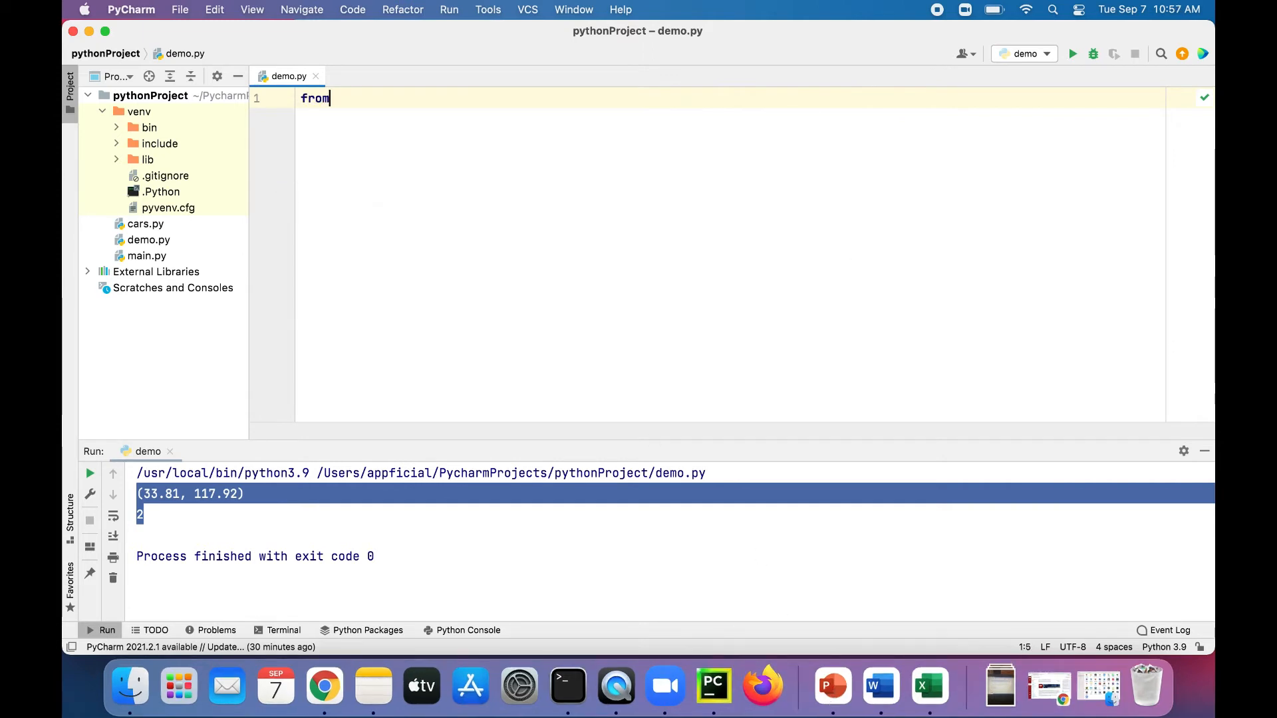
type("collections import")
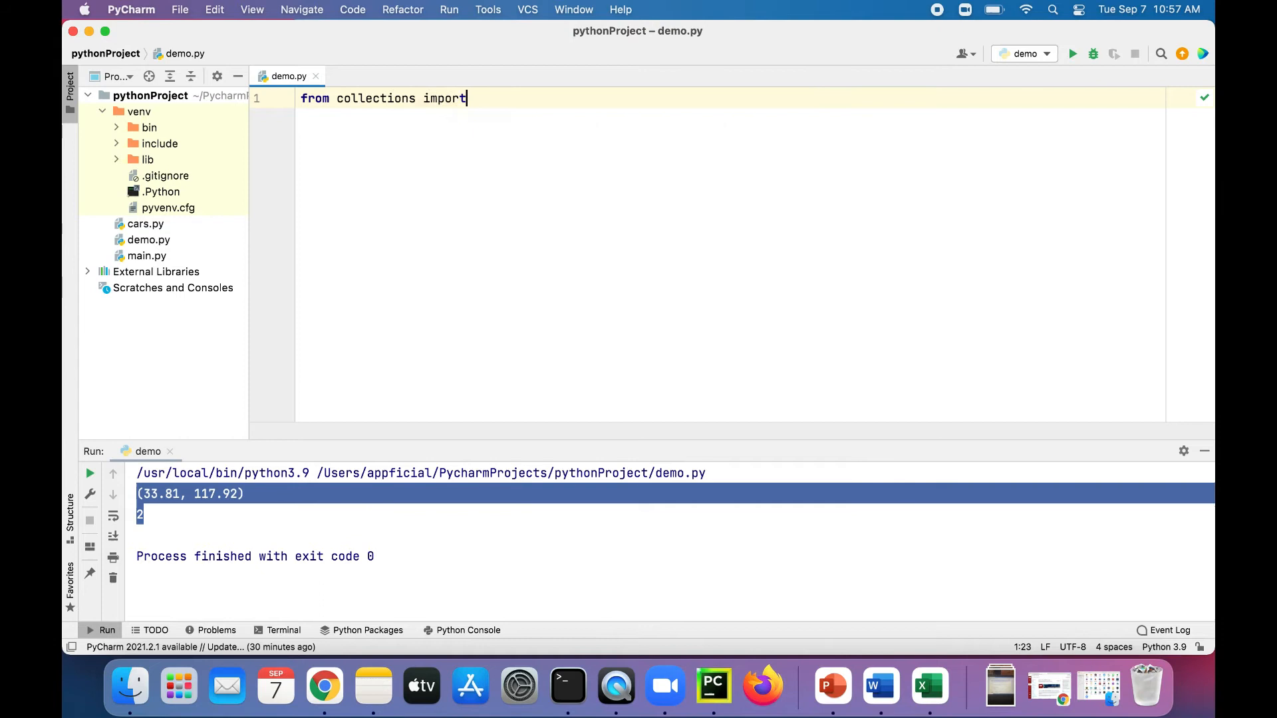
type("namedtuple")
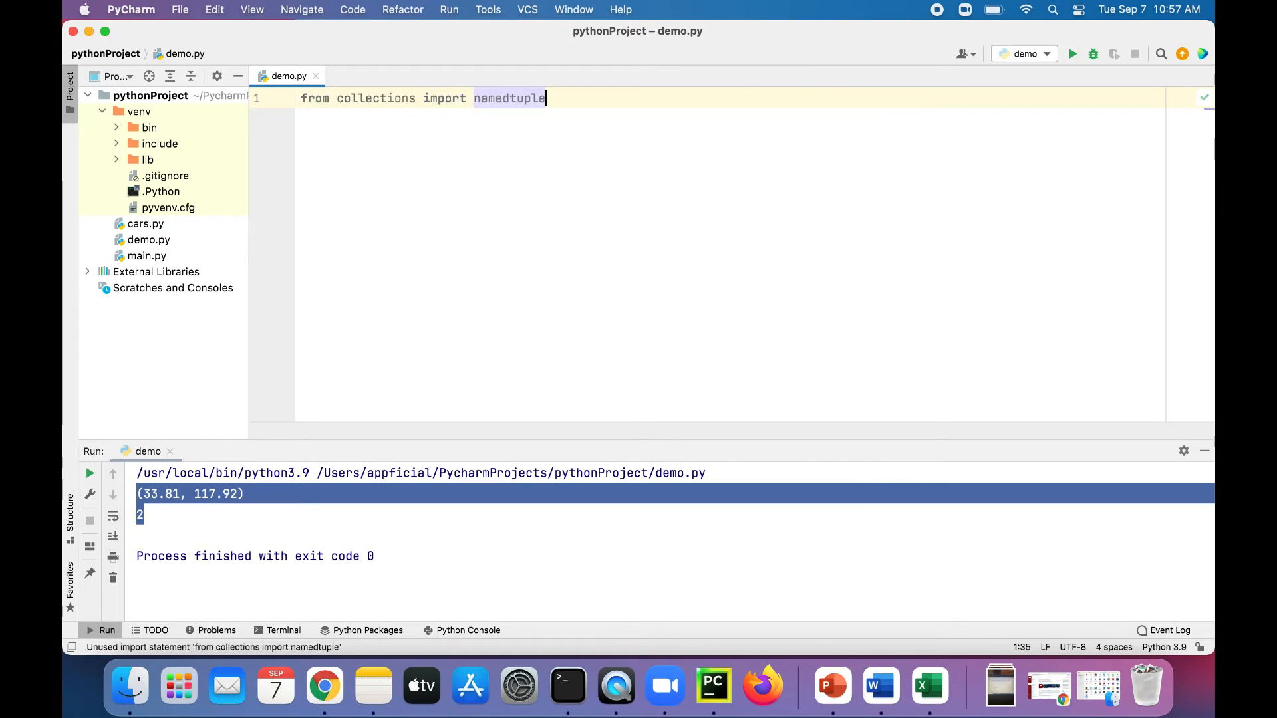
key("enter")
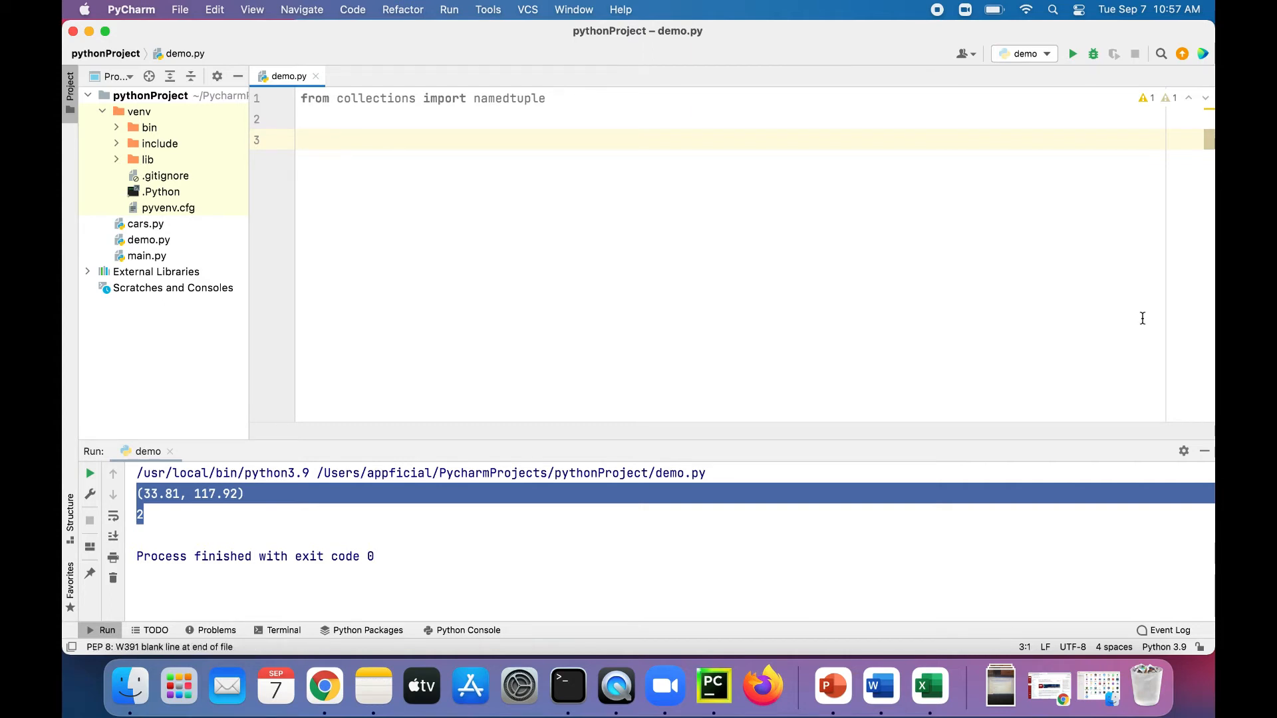
- Write Person = namedtuple('Person', ['name', 'age', 'weight']) below the import
type("Person")
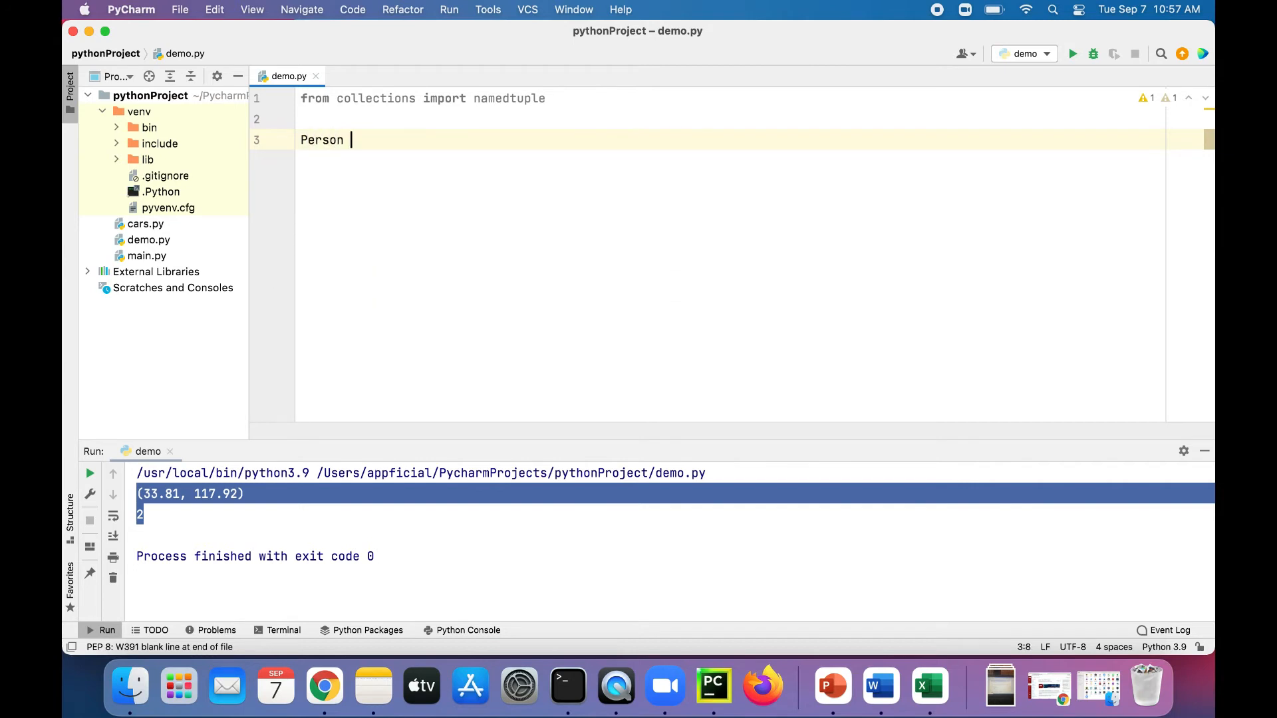
type("= namedtuple(")
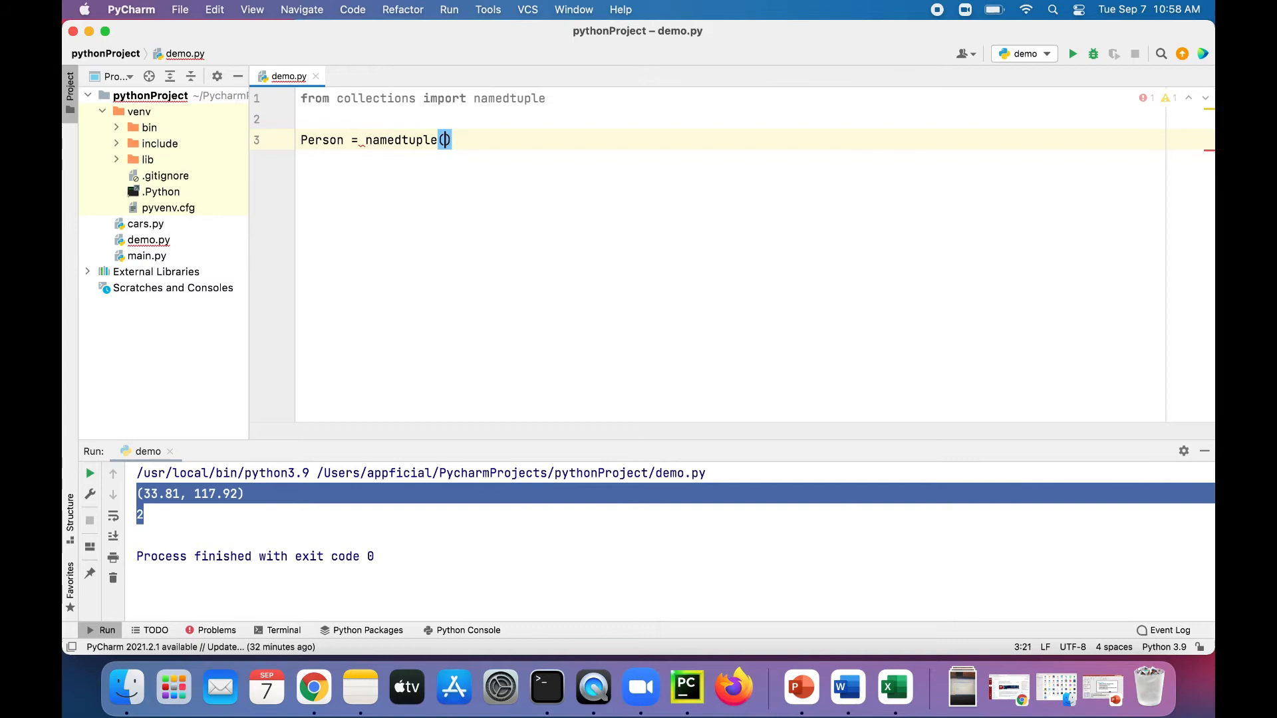
key("Backspace")
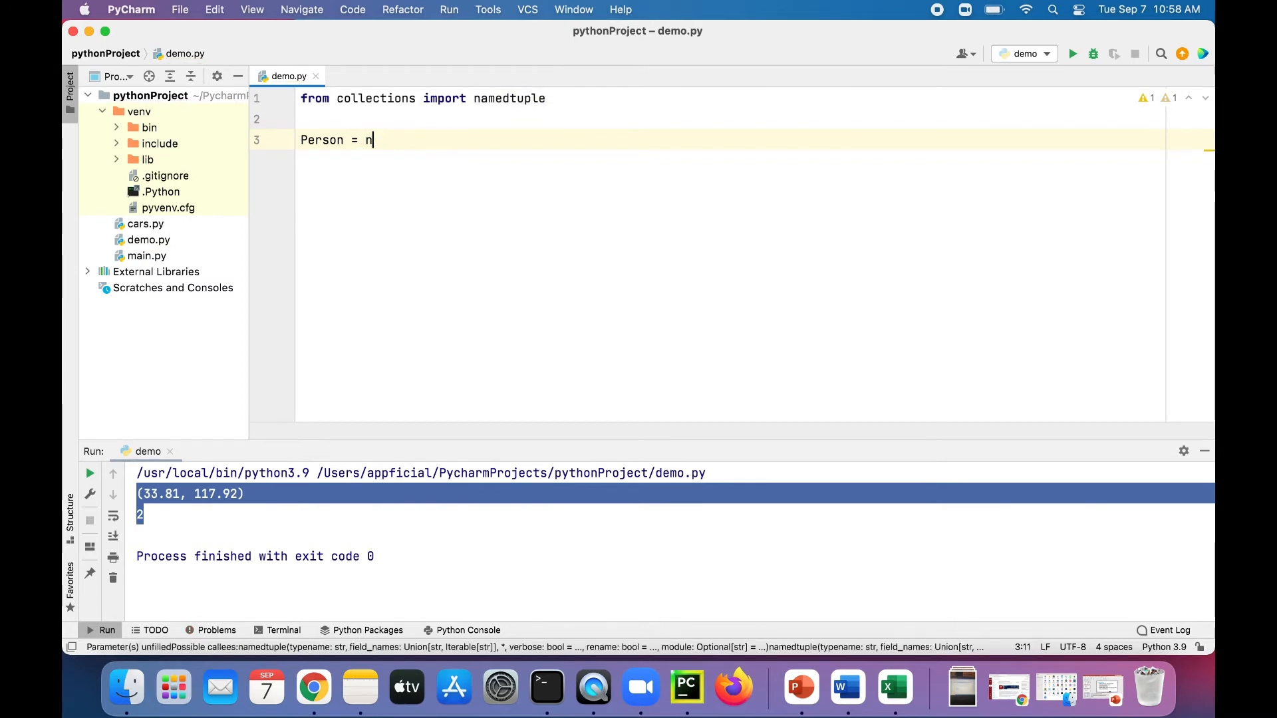
type("amed")
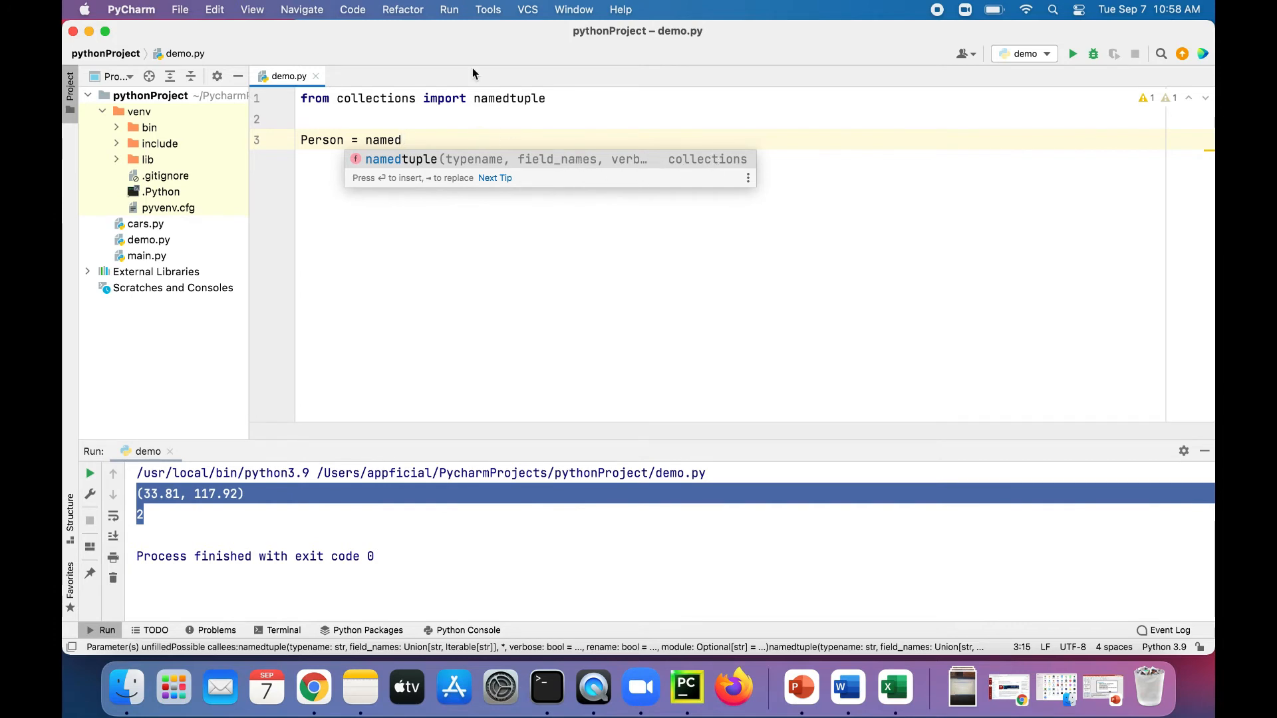
type("tuple")
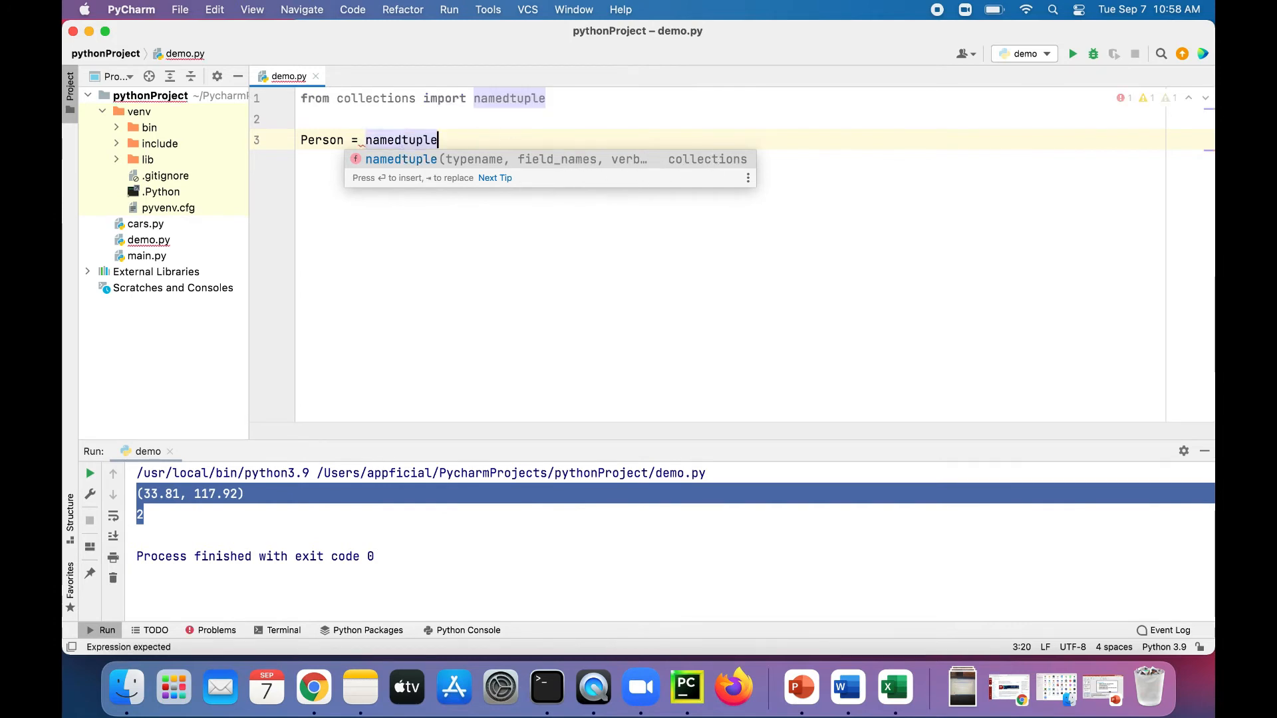
type("('Person')")
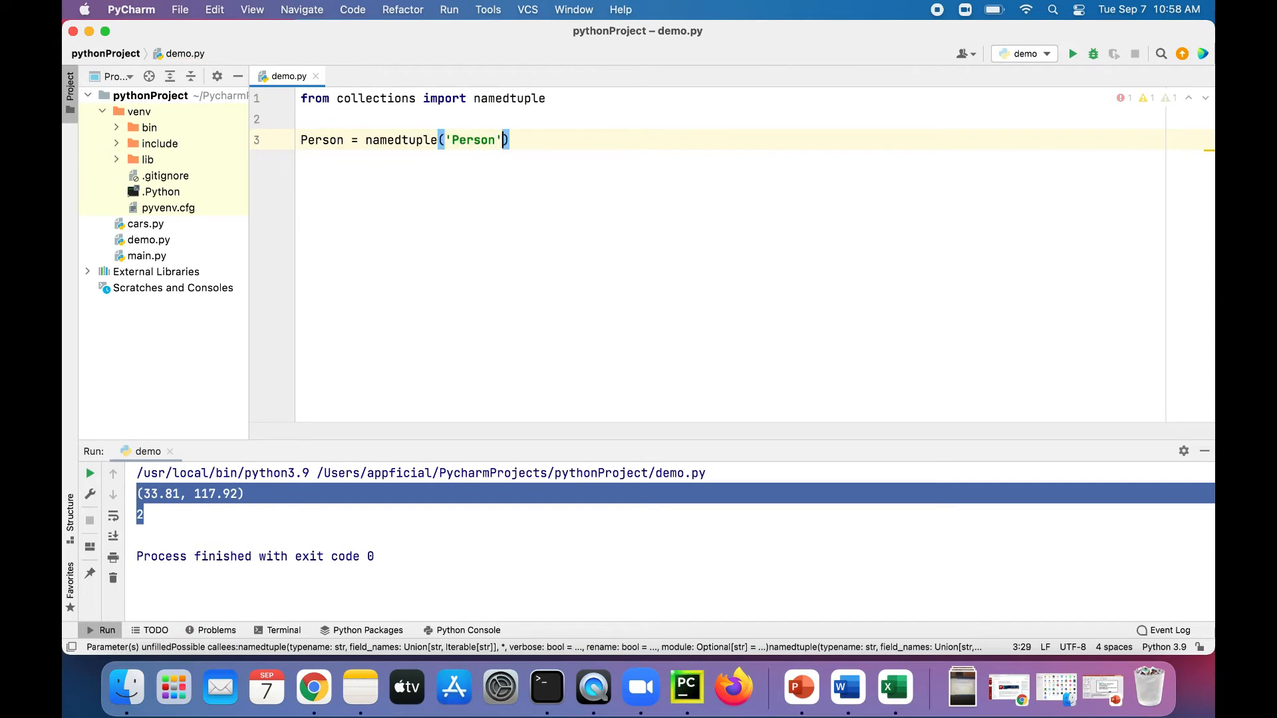
type(", []")
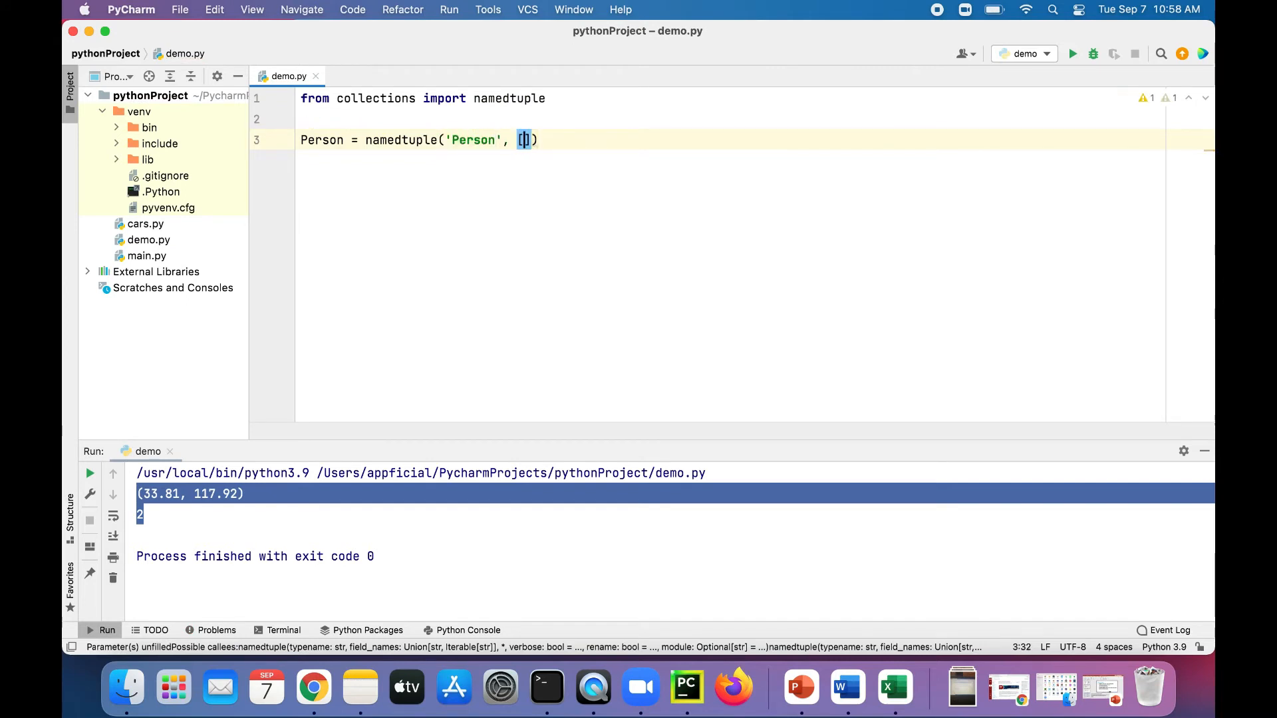
type("'name', 'age', '")
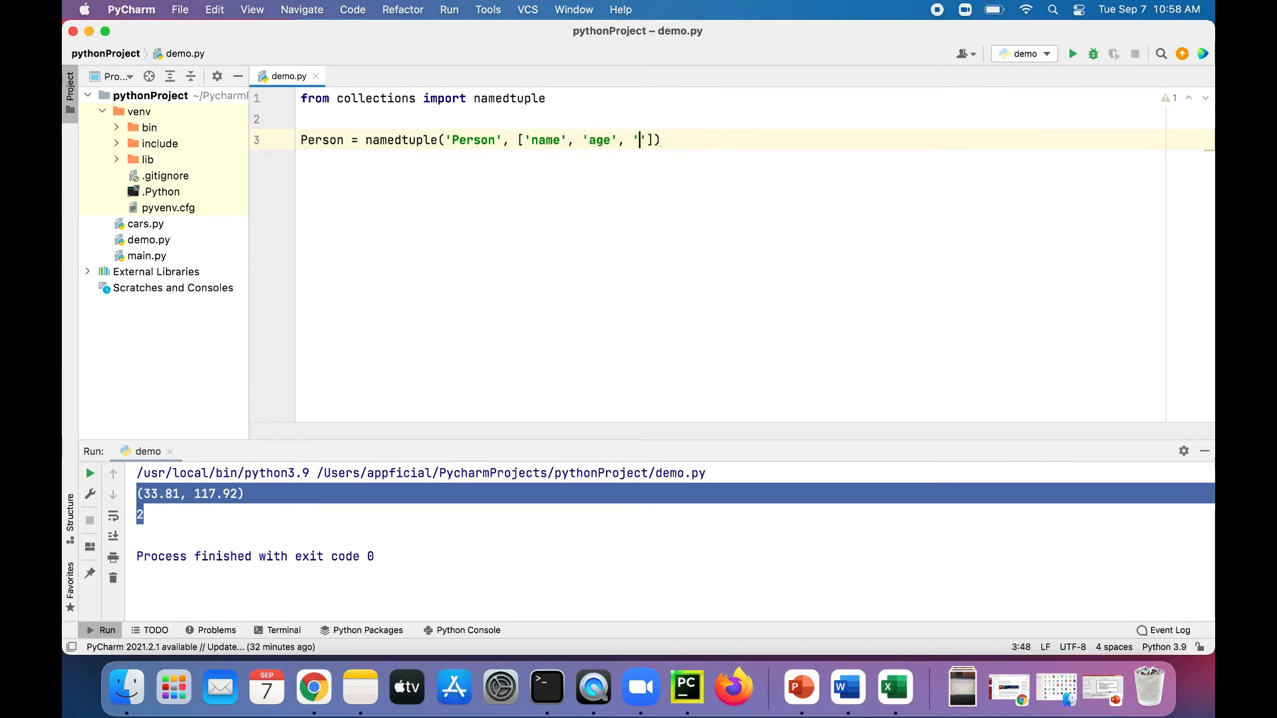
type("weight")
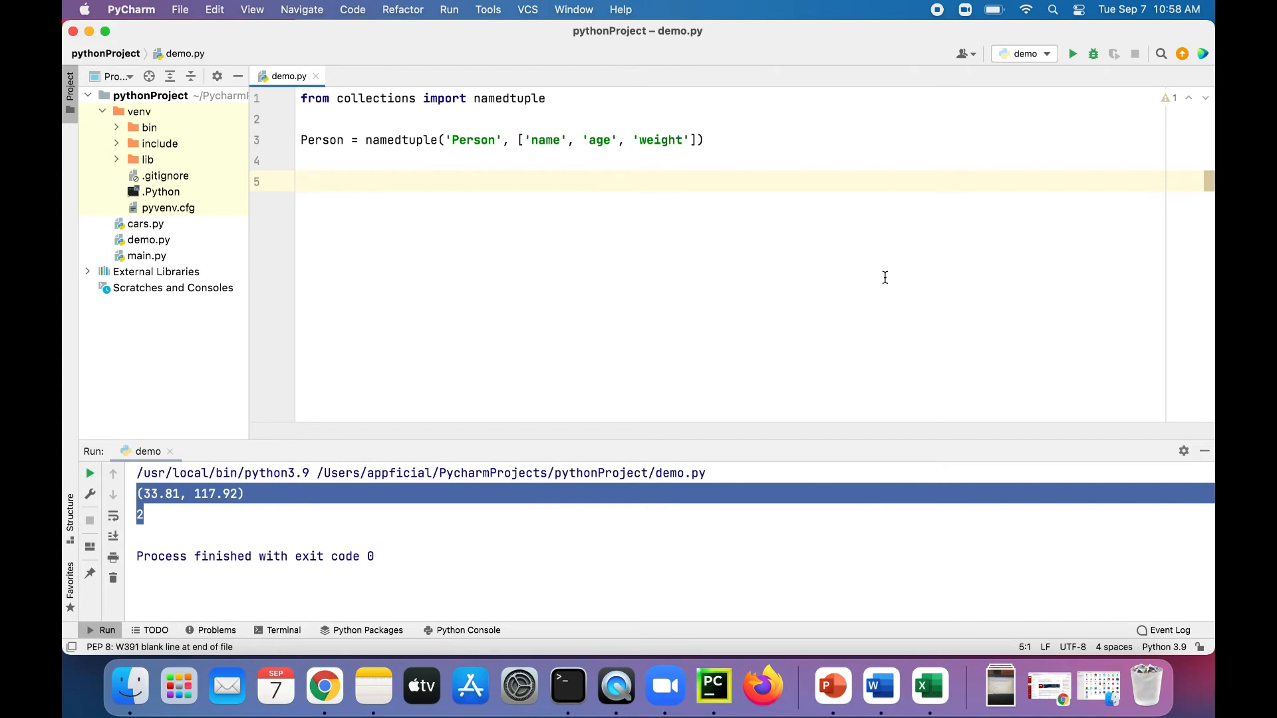
- Create bob = Person('Bob', 45, 223.5)
type("bob =")
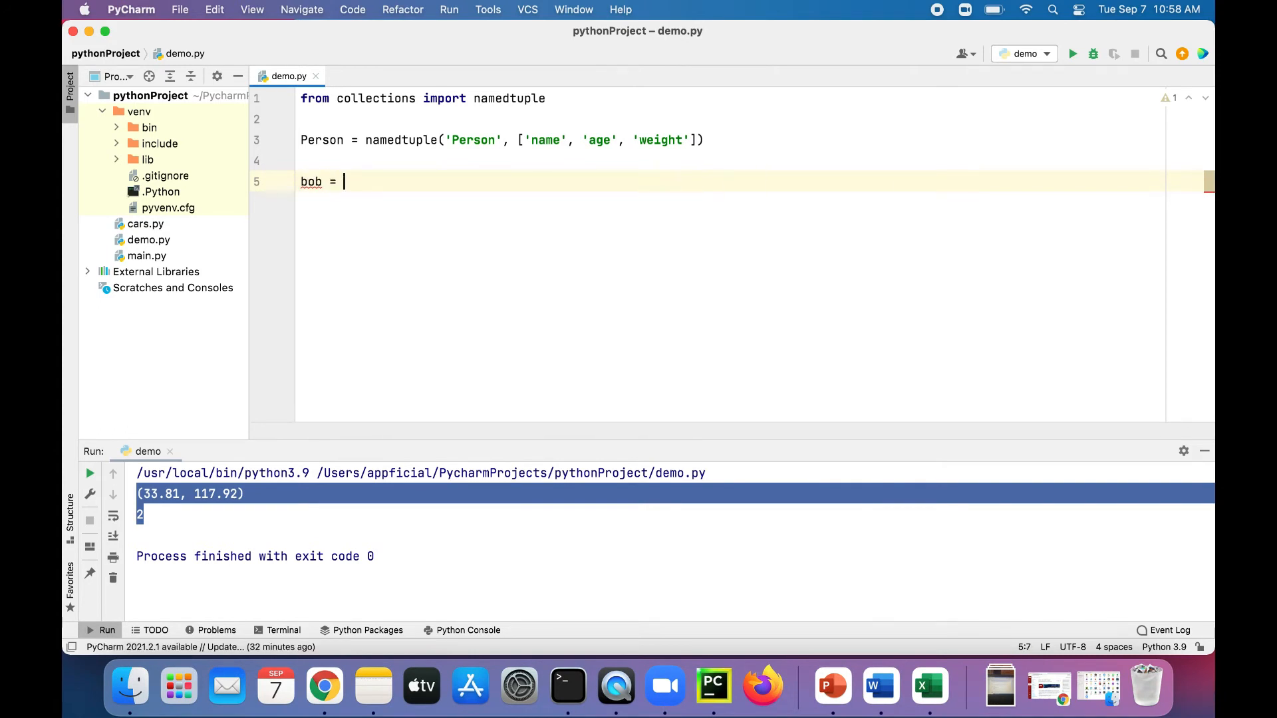
type("Person")
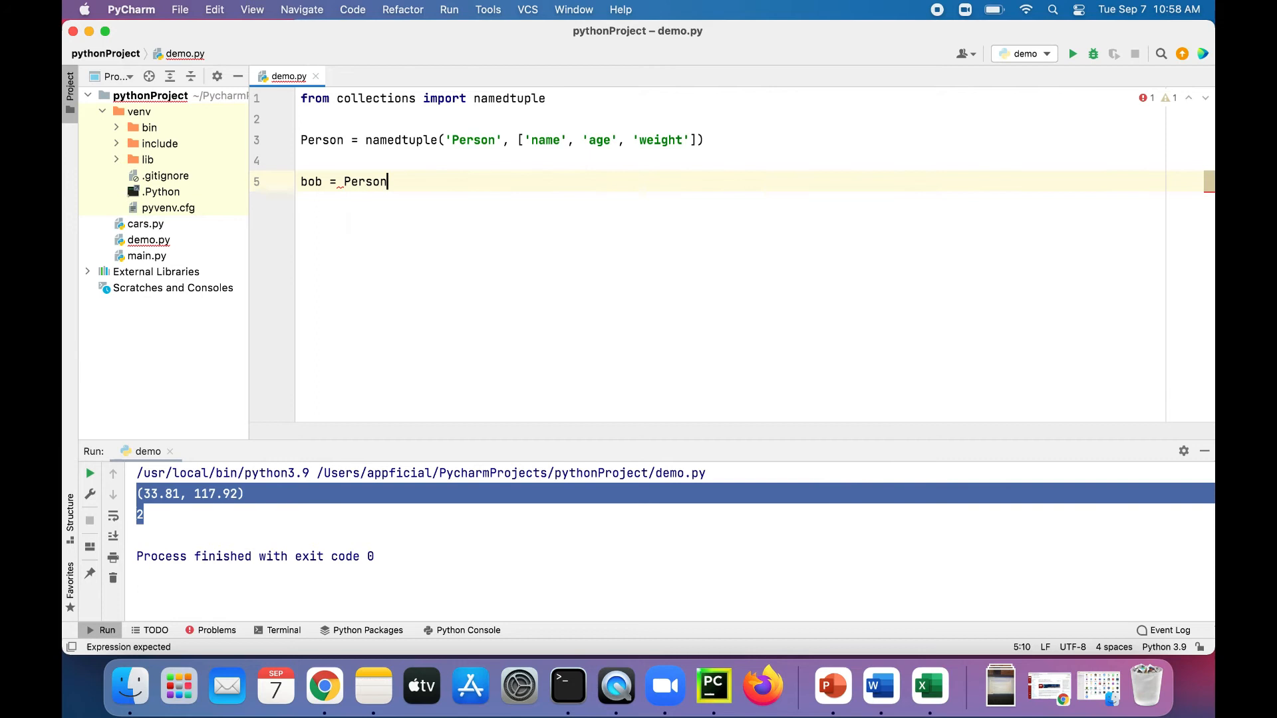
type("('B'")
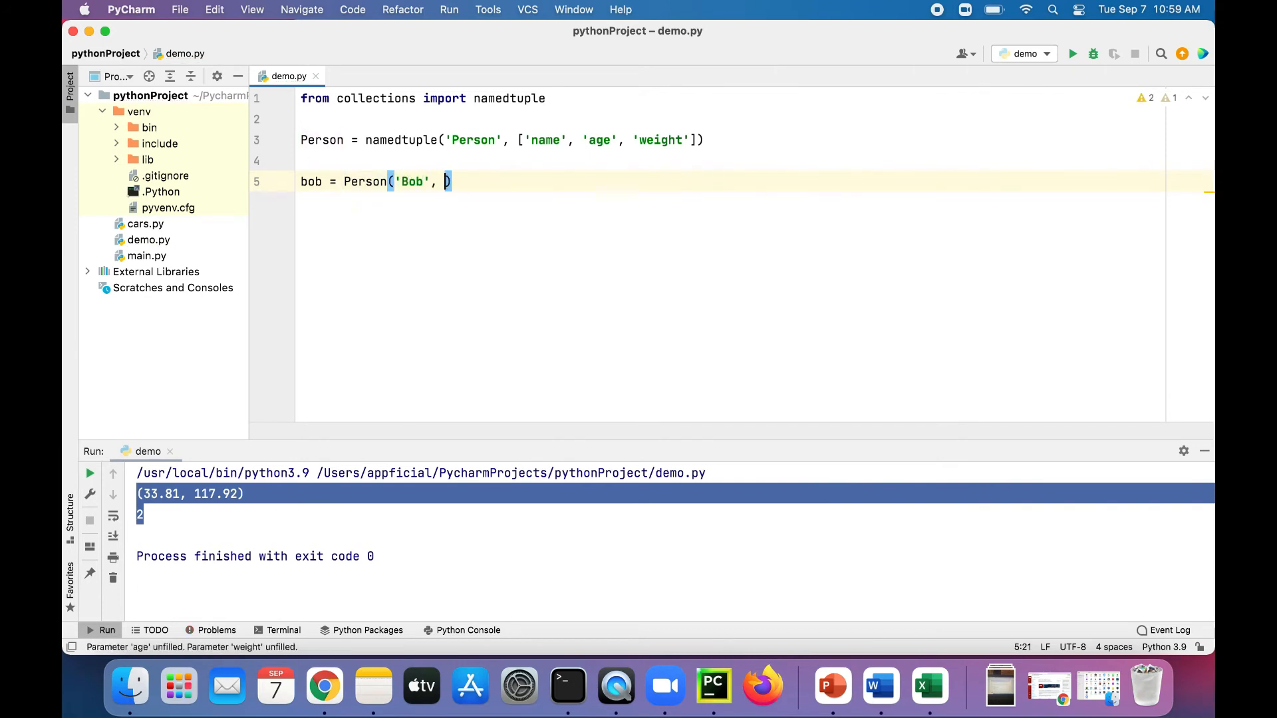
type("45")
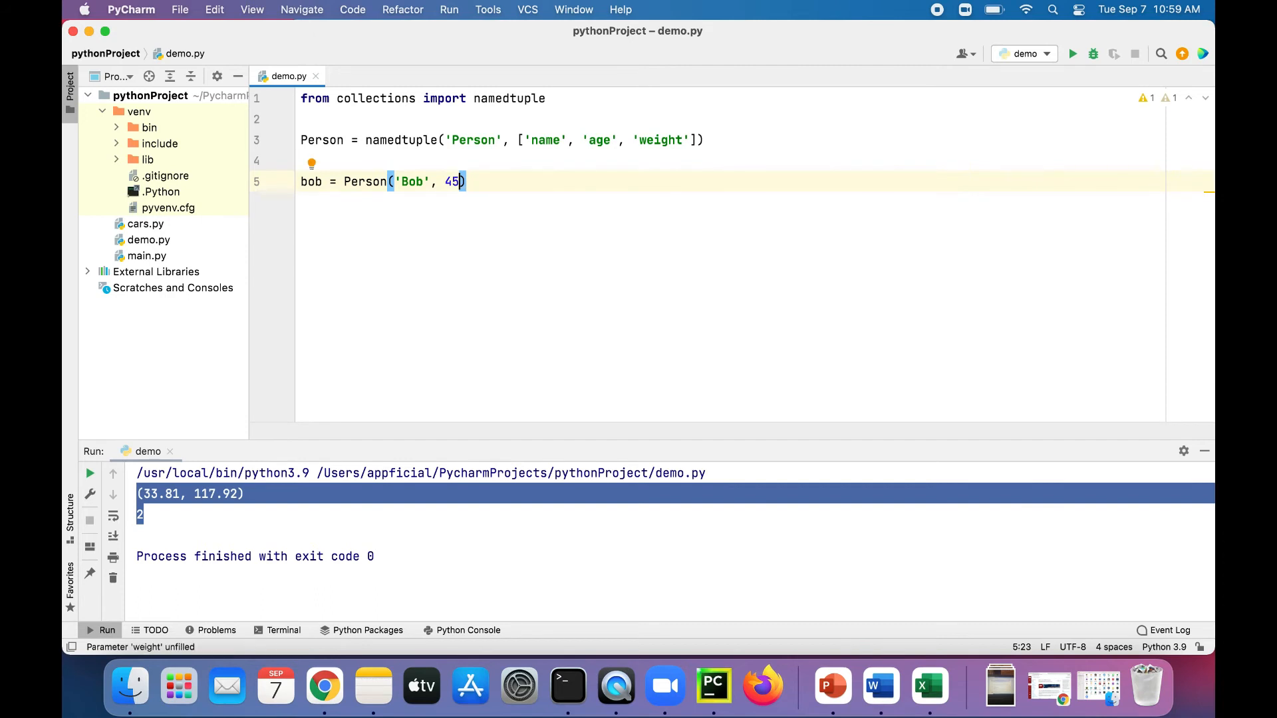
type(", 223.5")
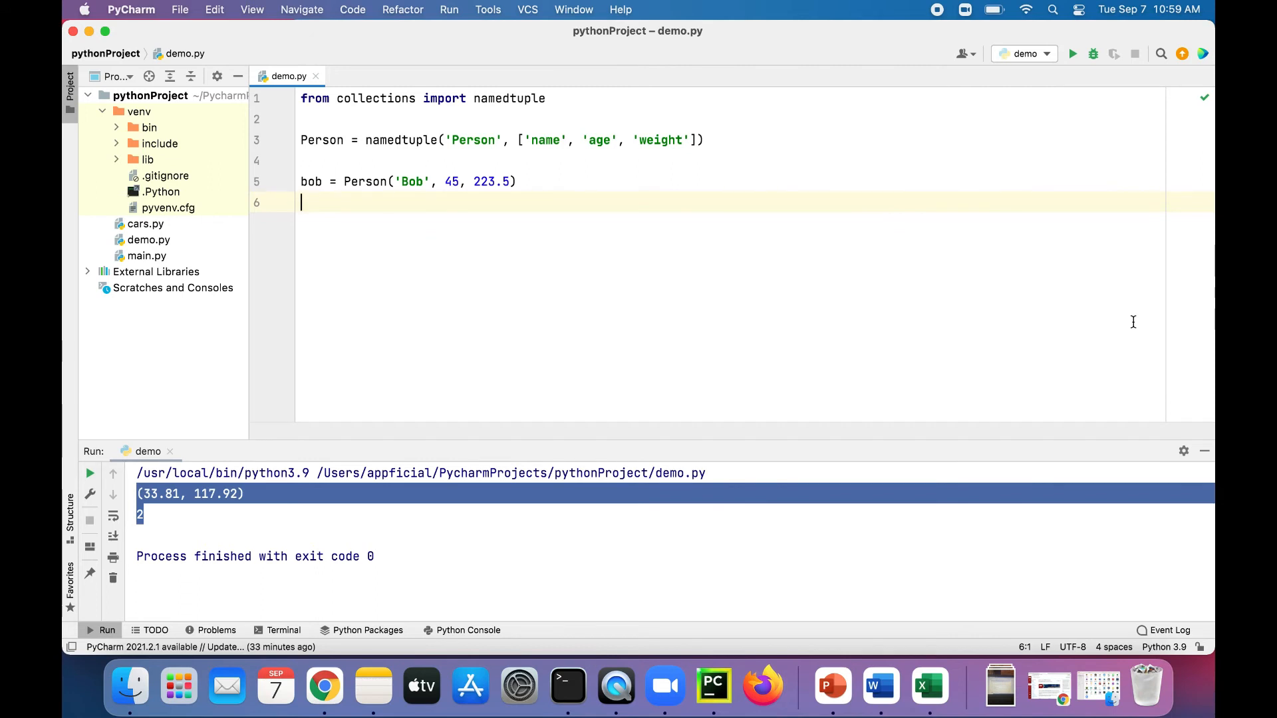
- Create maria = Person('Maria', 28, 567.45) and add print statements for bob and maria
type("maria = Person('Ma'")
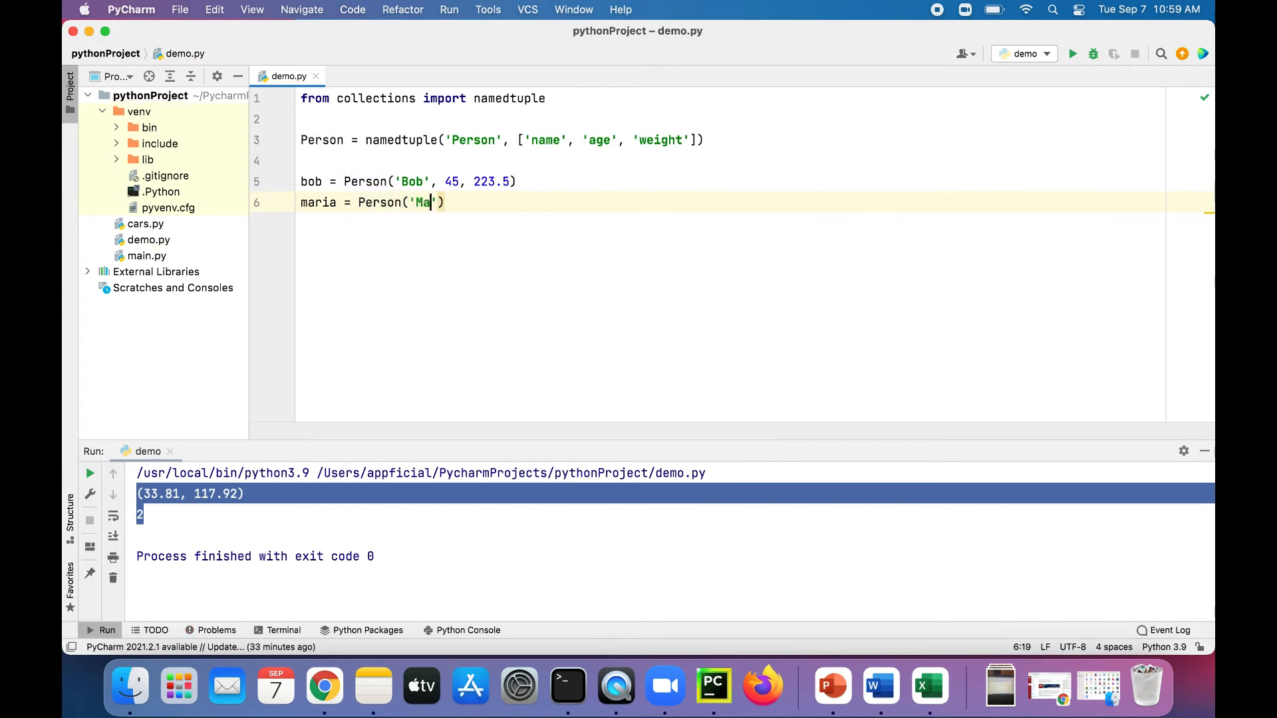
type("ra")
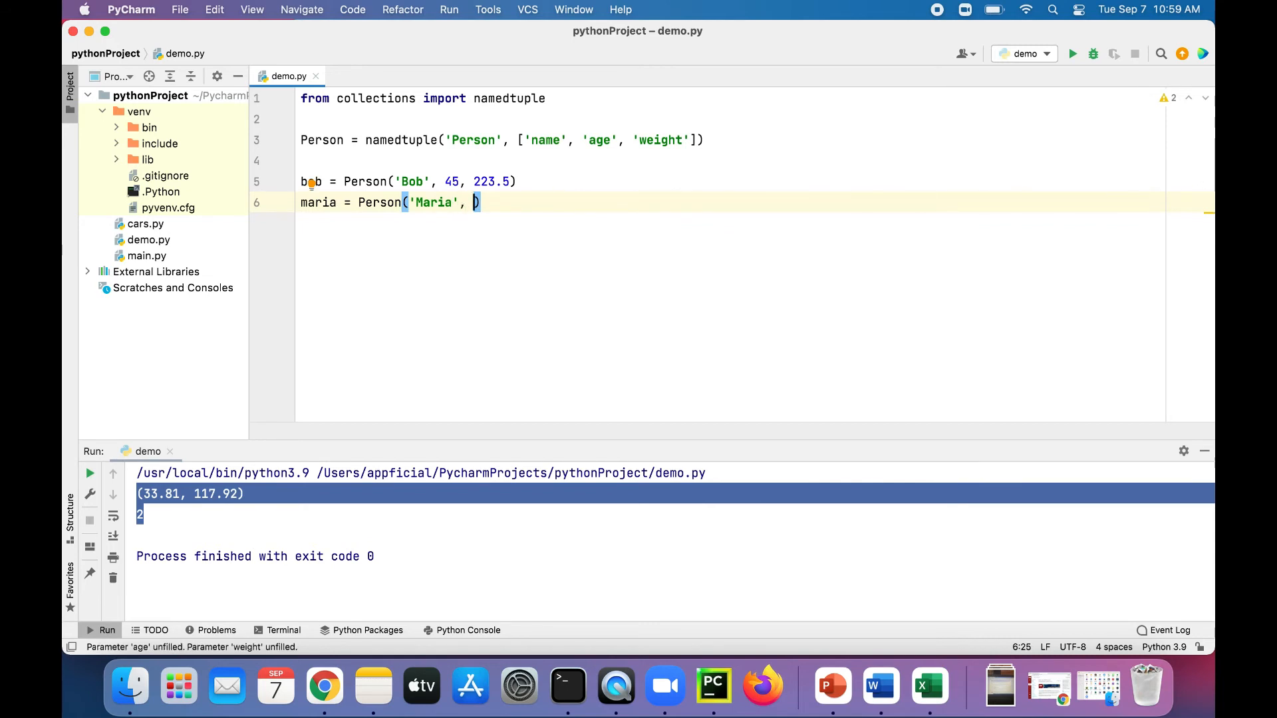
type("28,")
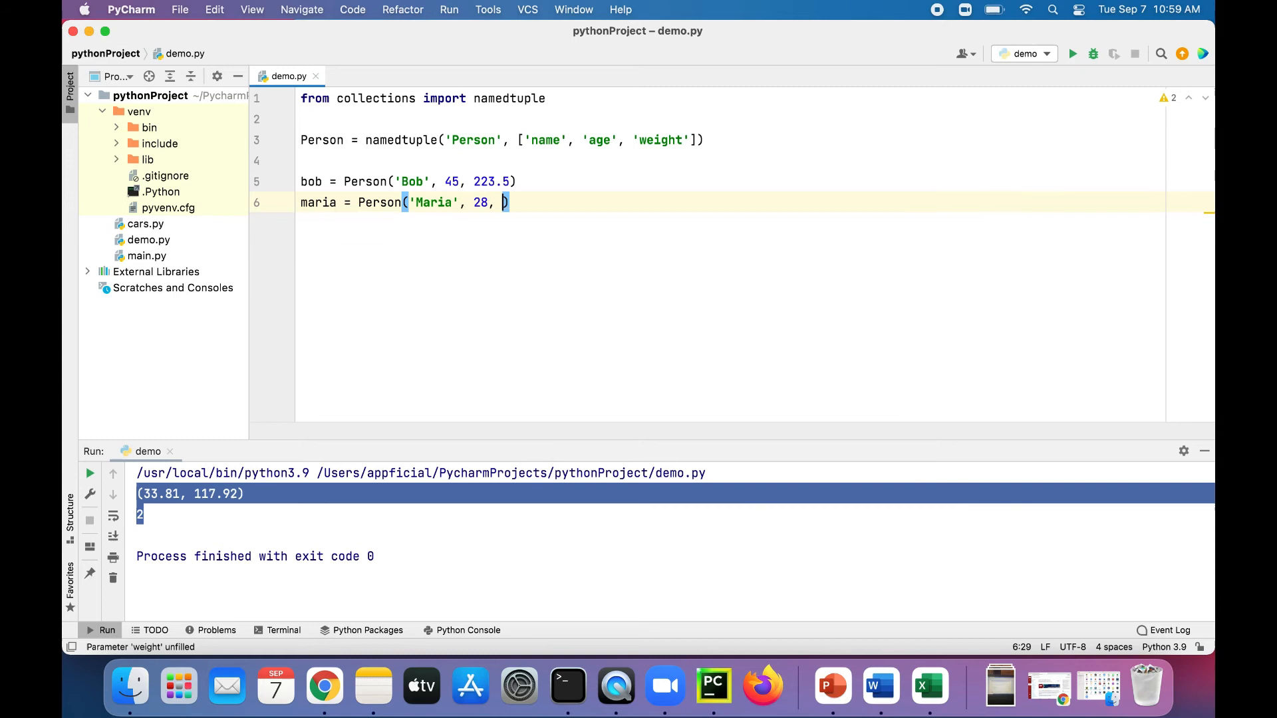
type("567.")
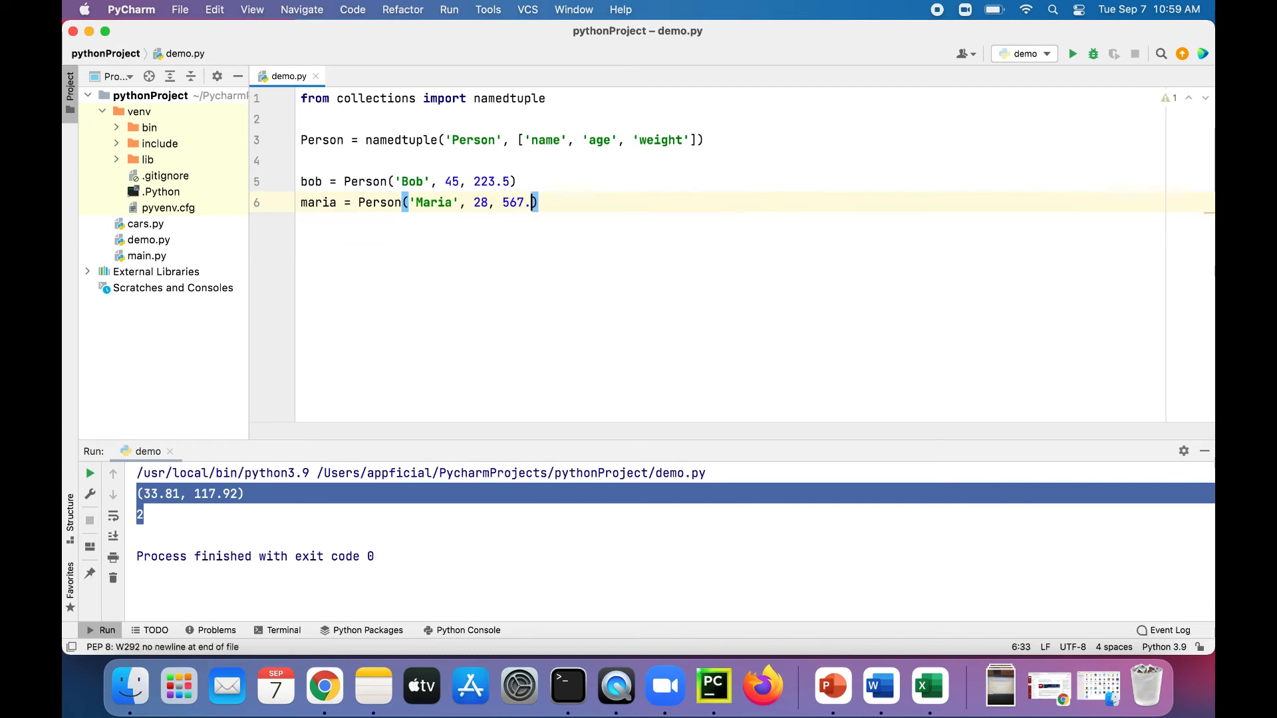
type("45")
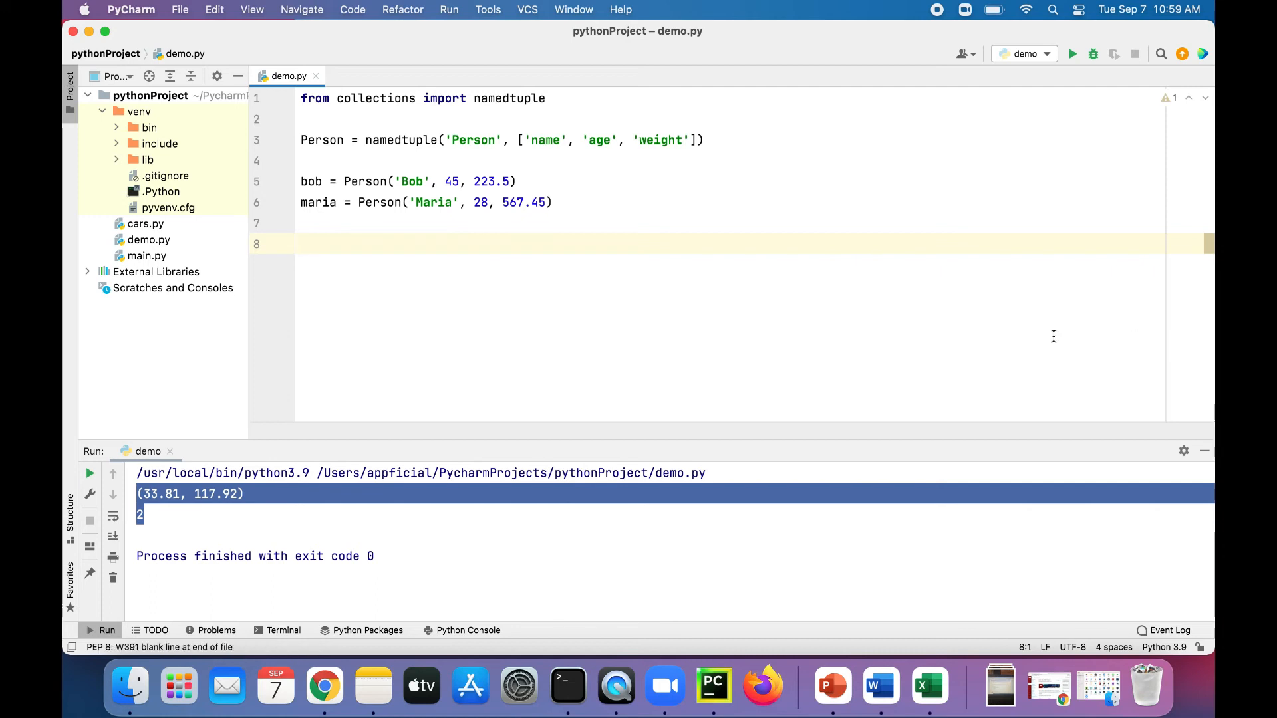
type("print(bob")
type("print(maria)")
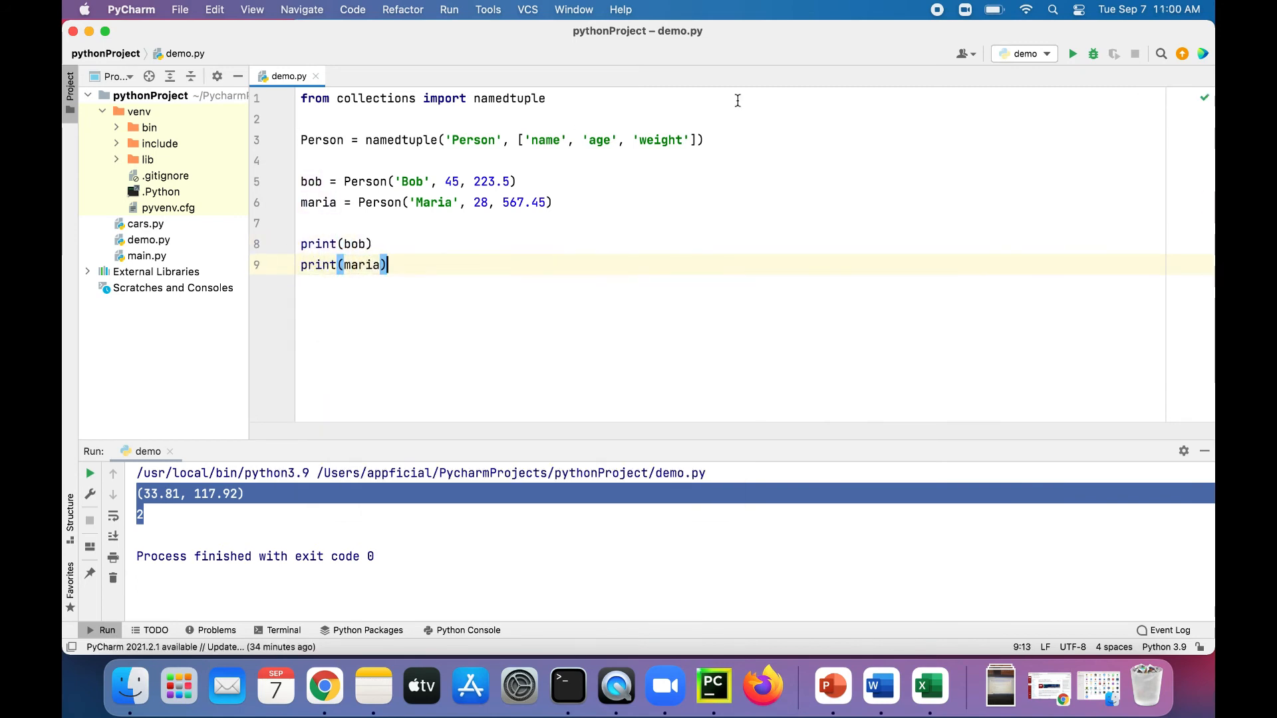
- Run demo.py to print both Person records, then start a new line below the prints
left_click(1073, 53)
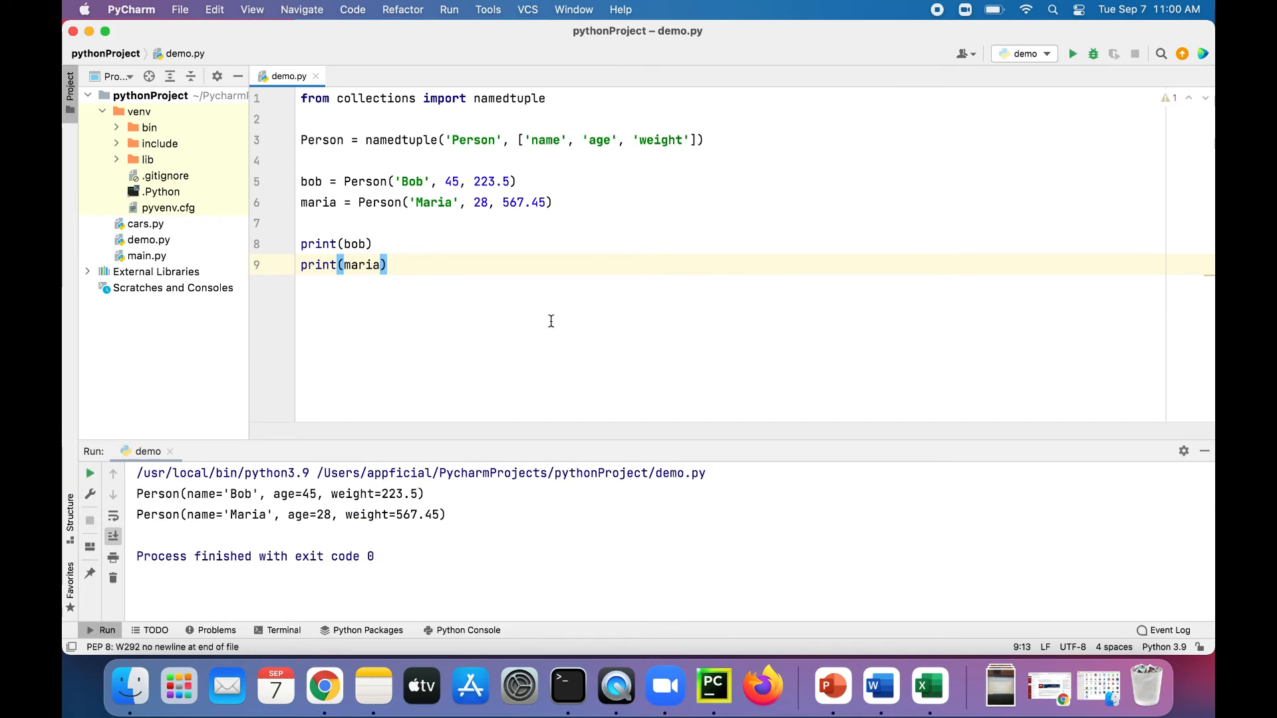
key("enter")
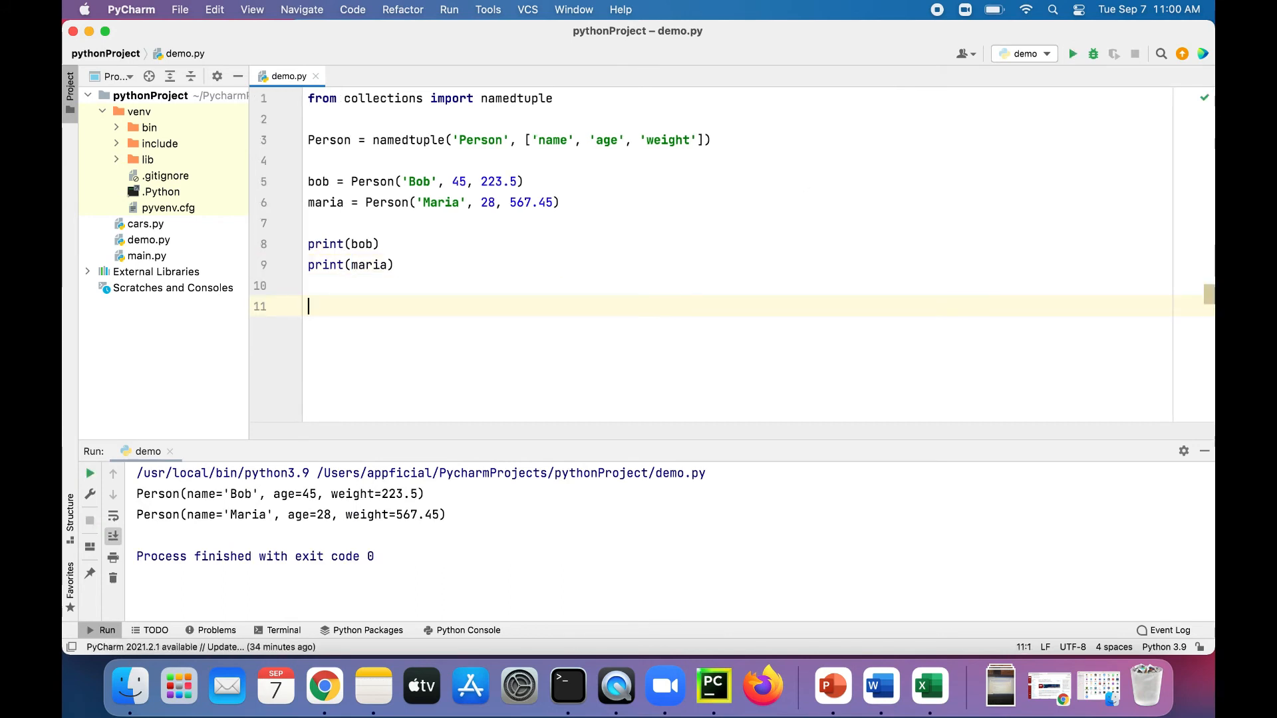
type("p")
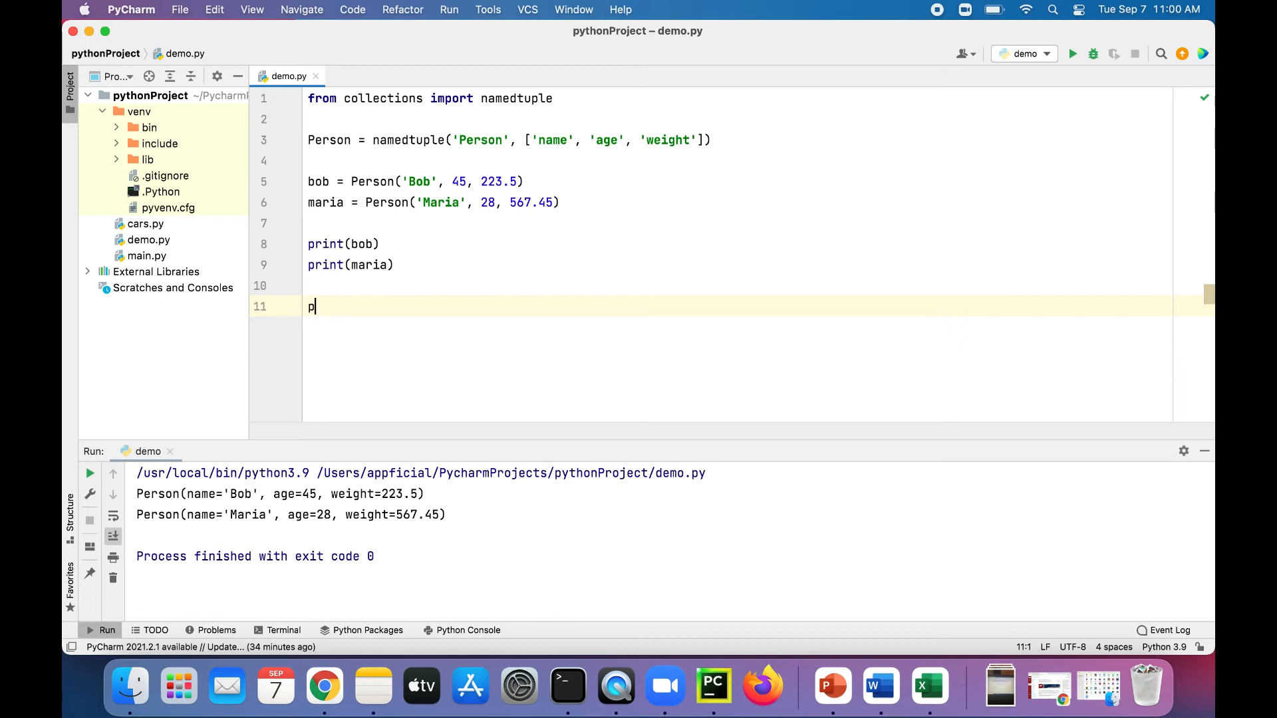
- Print bob.name, 'is in love with', maria.name and run to show 'Bob is in love with Maria'
type("rint(bob.name")
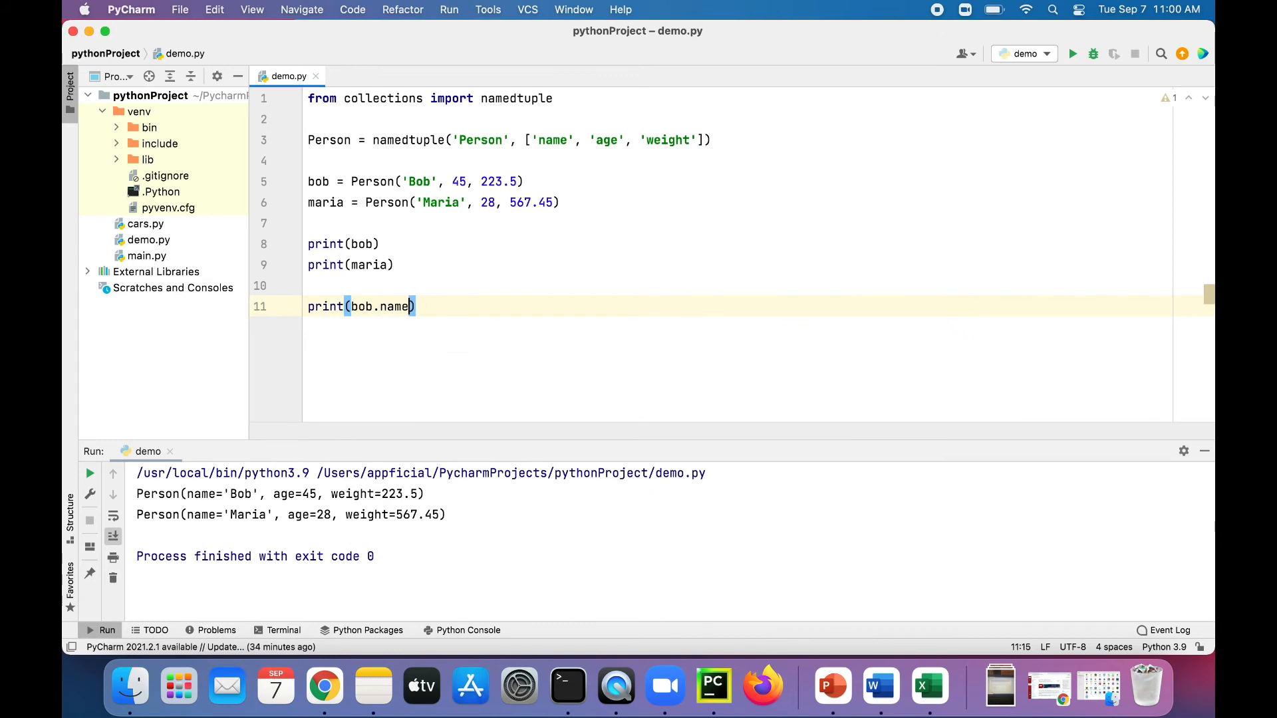
type(", ' '")
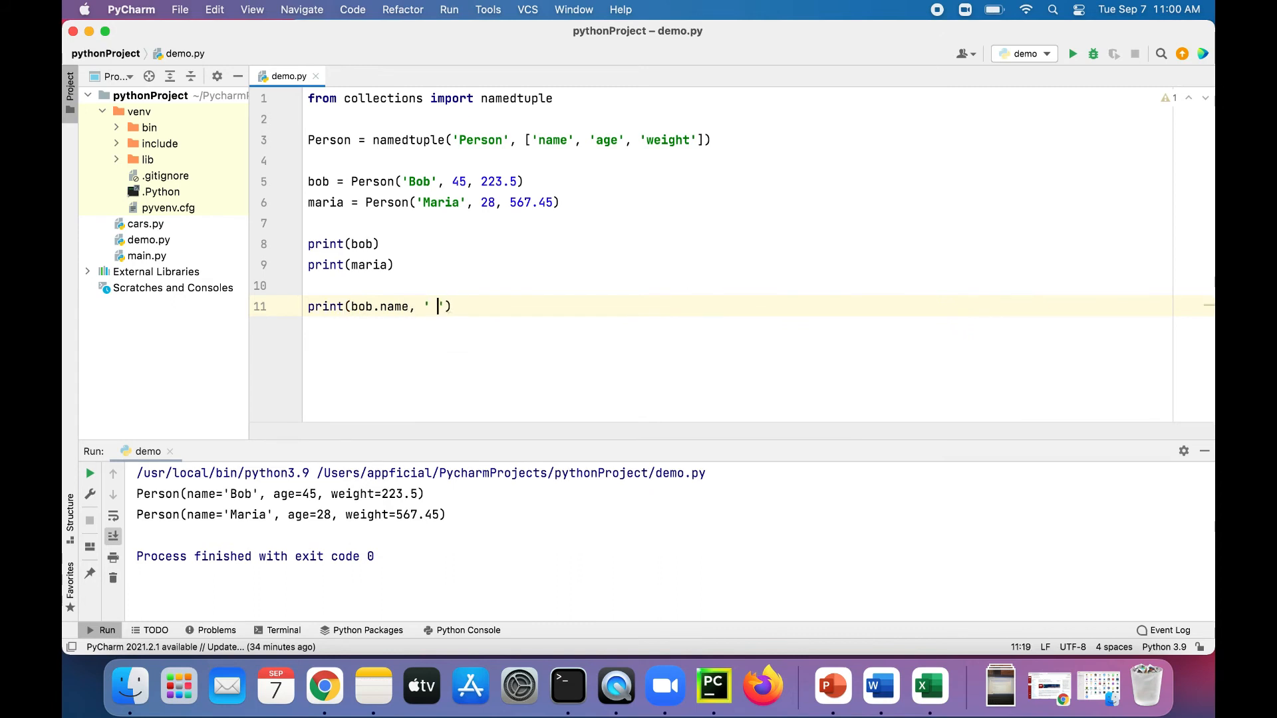
type("is in loe")
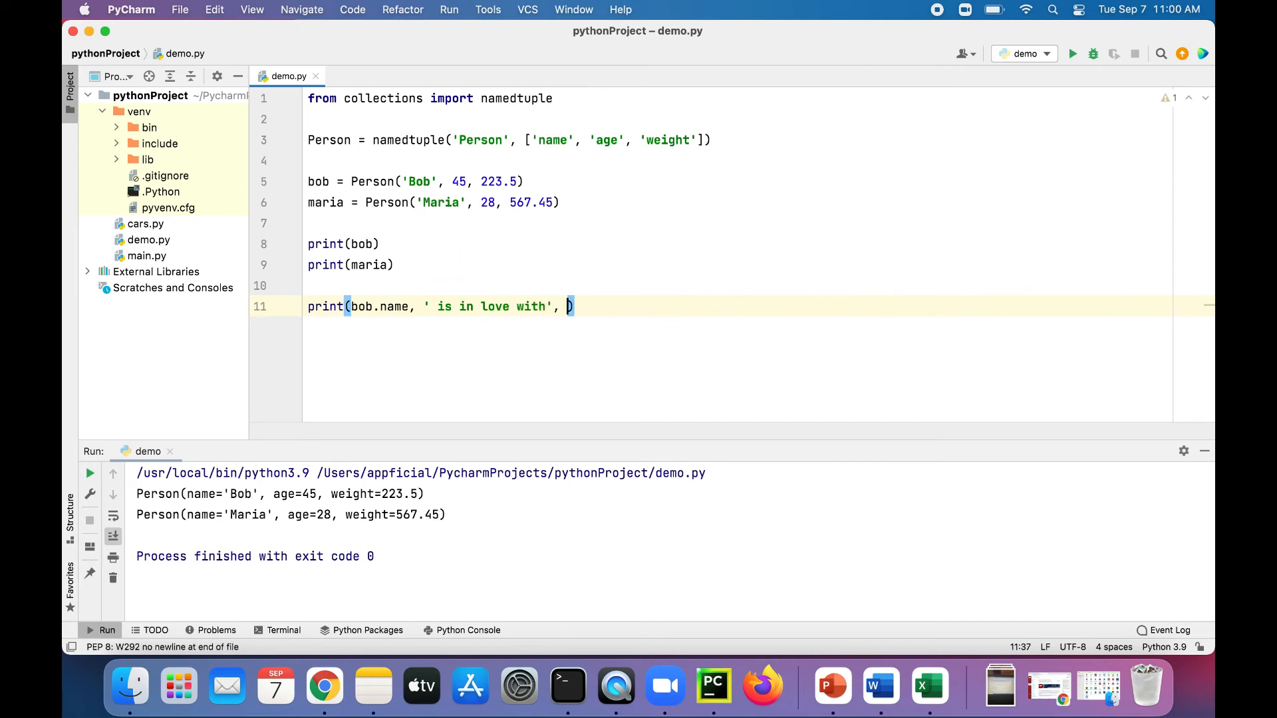
type("maria.")
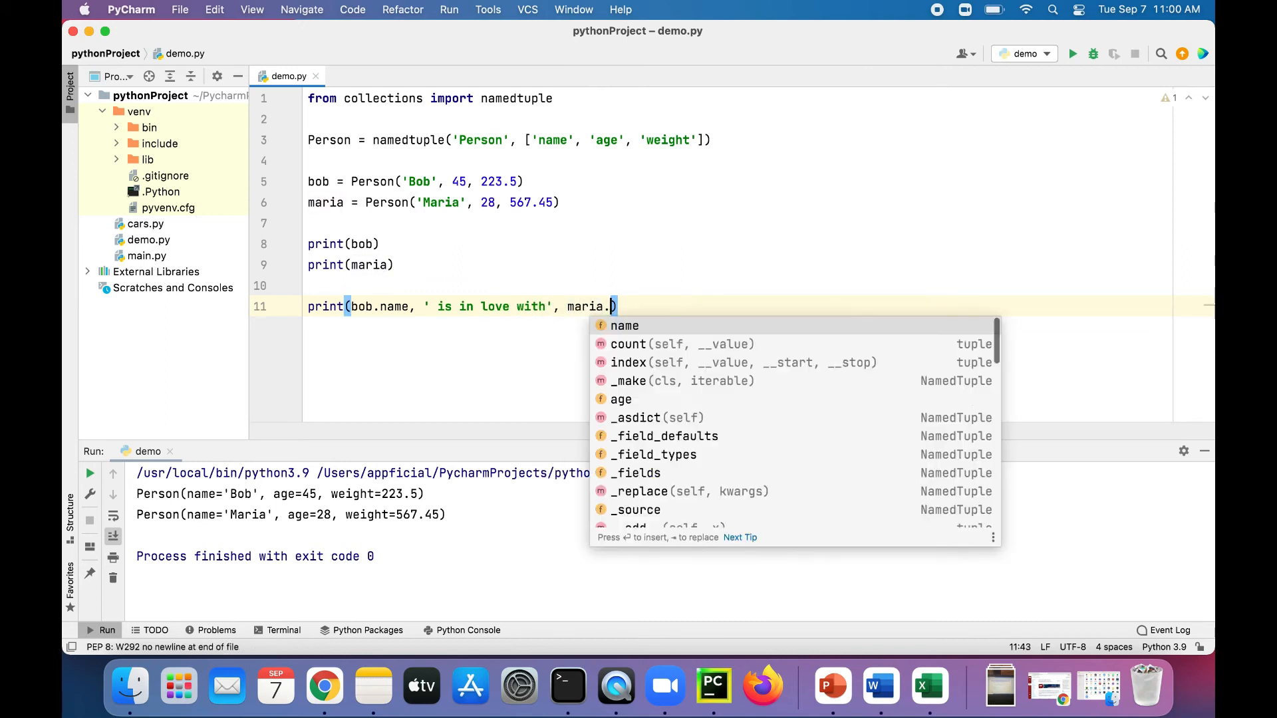
type("name")
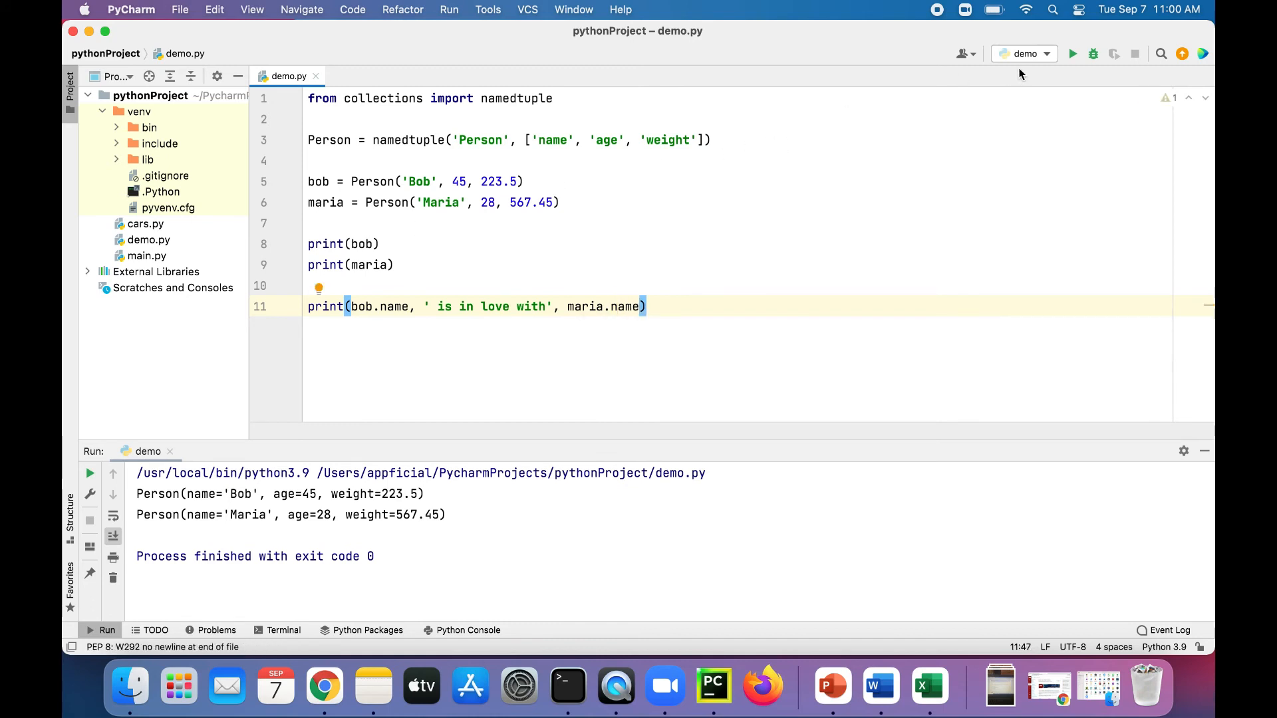
left_click(1073, 53)
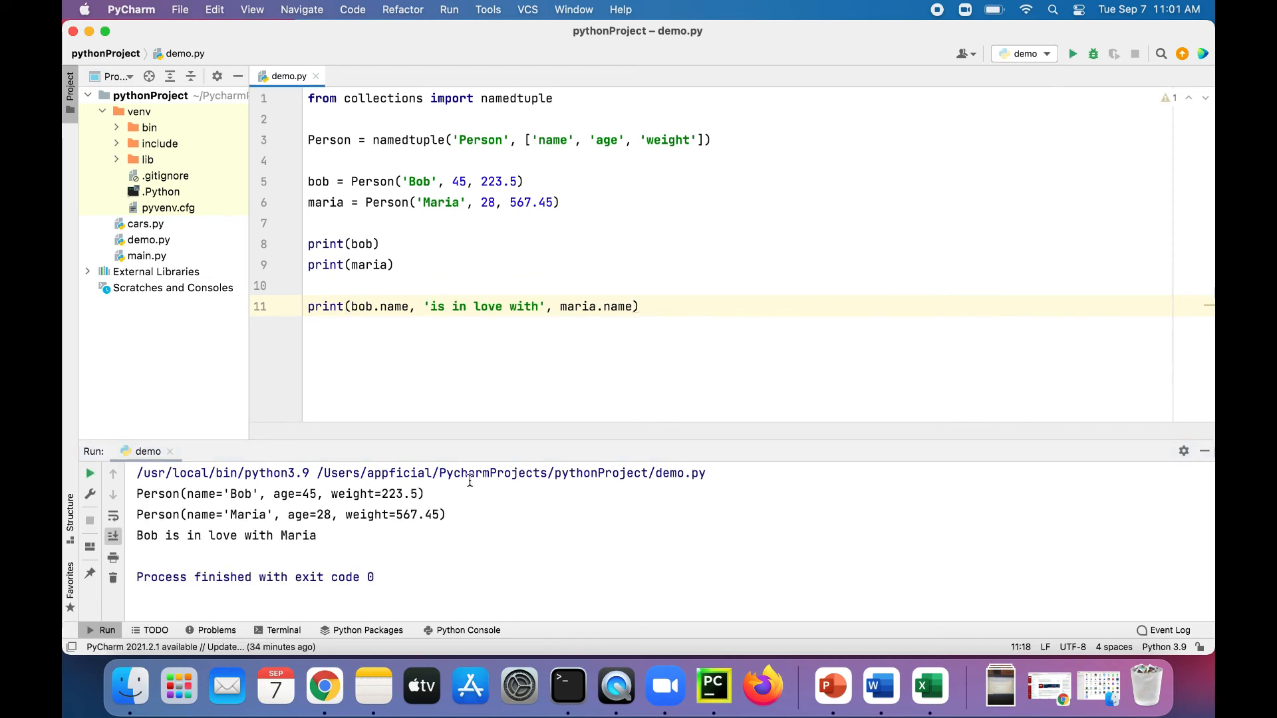
- Print bob[0], 'is in love with', maria[0] and run to get the same sentence via index access
type("print(bob")
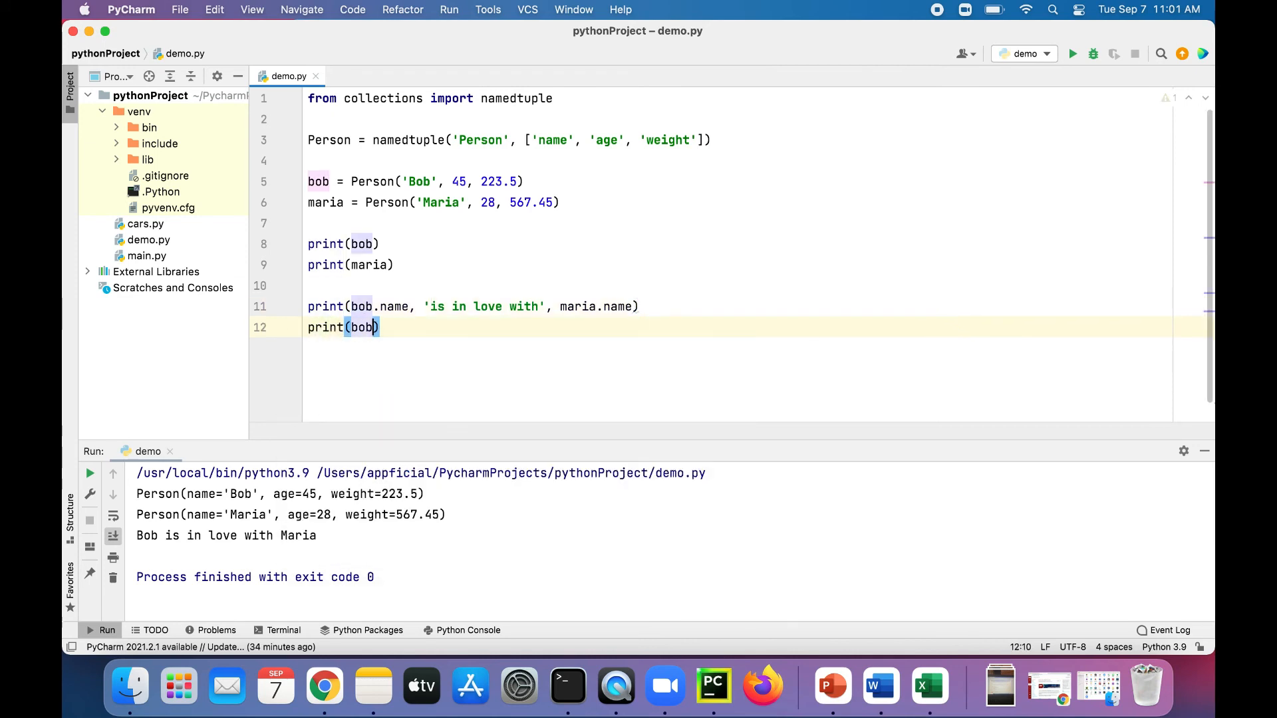
type("[0]")
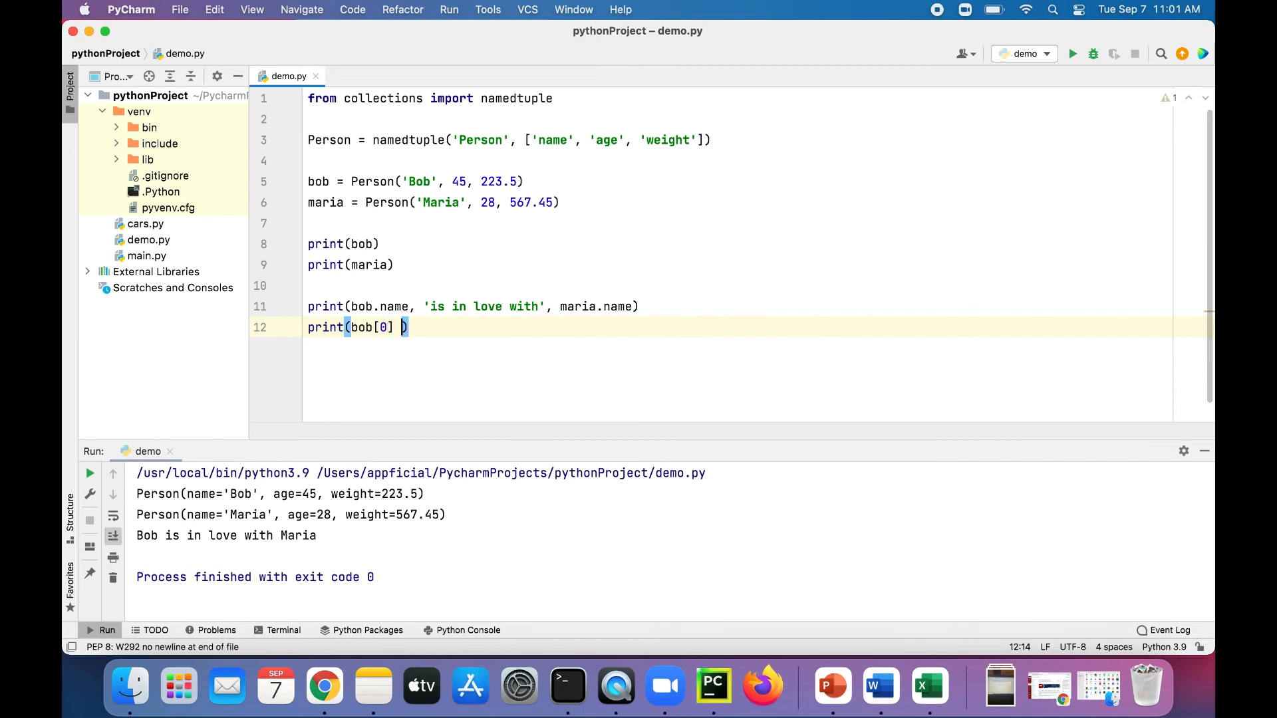
type(", 'is in '")
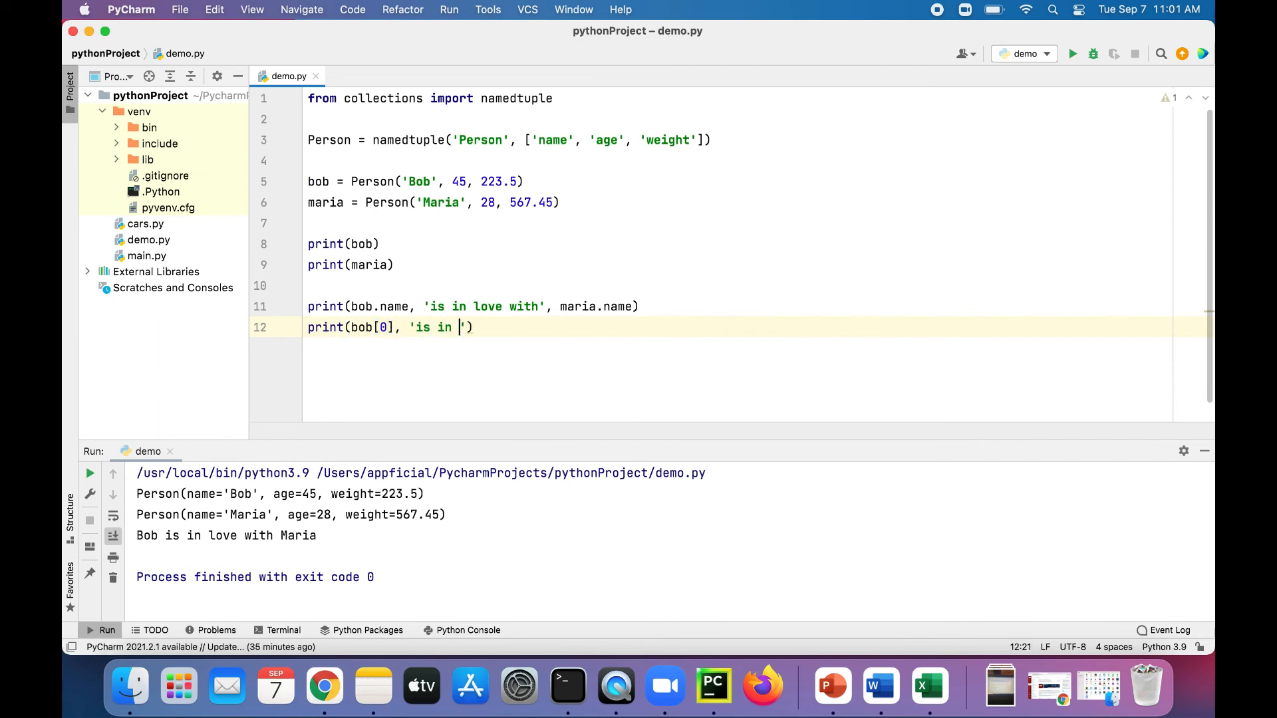
type("love with,")
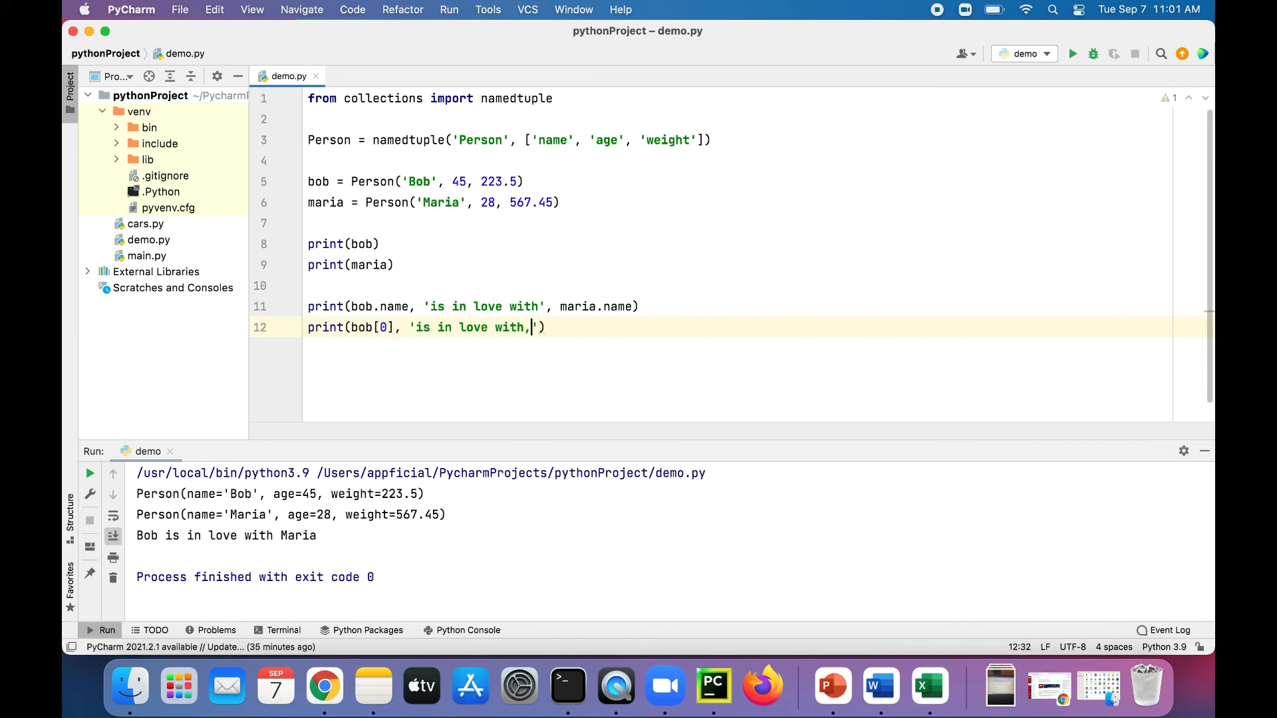
type("mari")
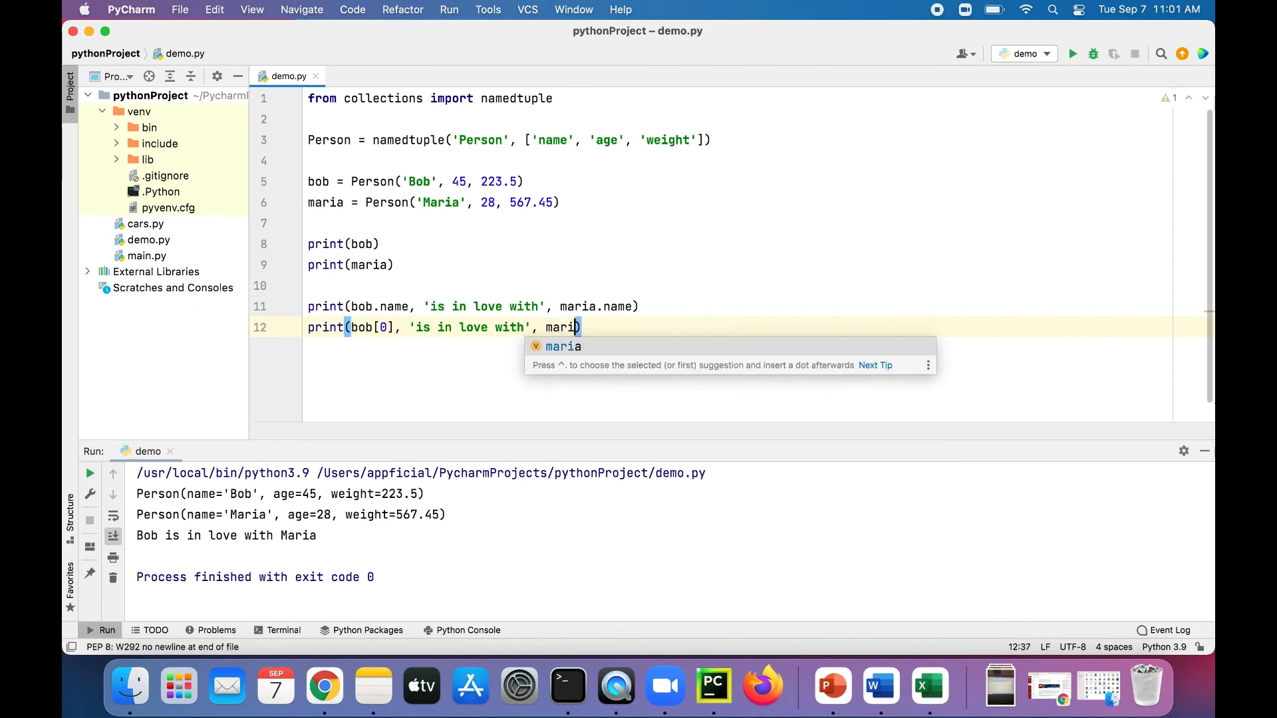
type("a[0]")
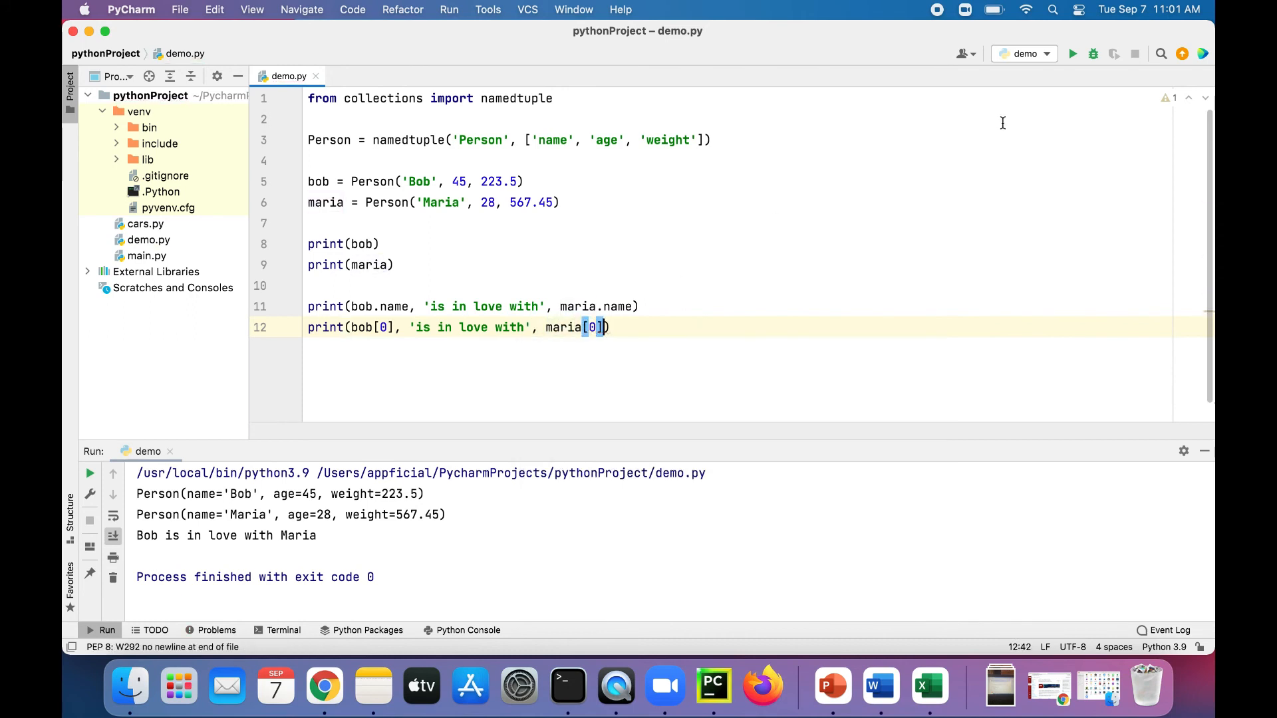
left_click(1072, 53)
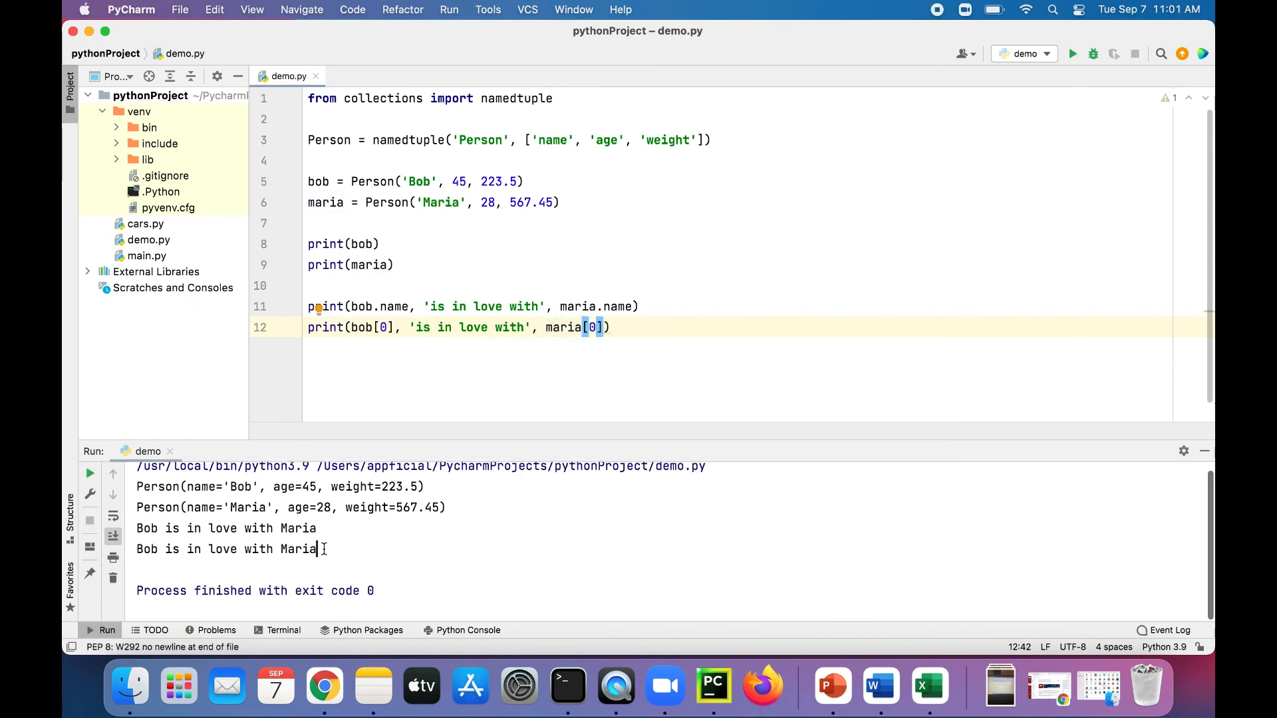
triple_click(226, 549)
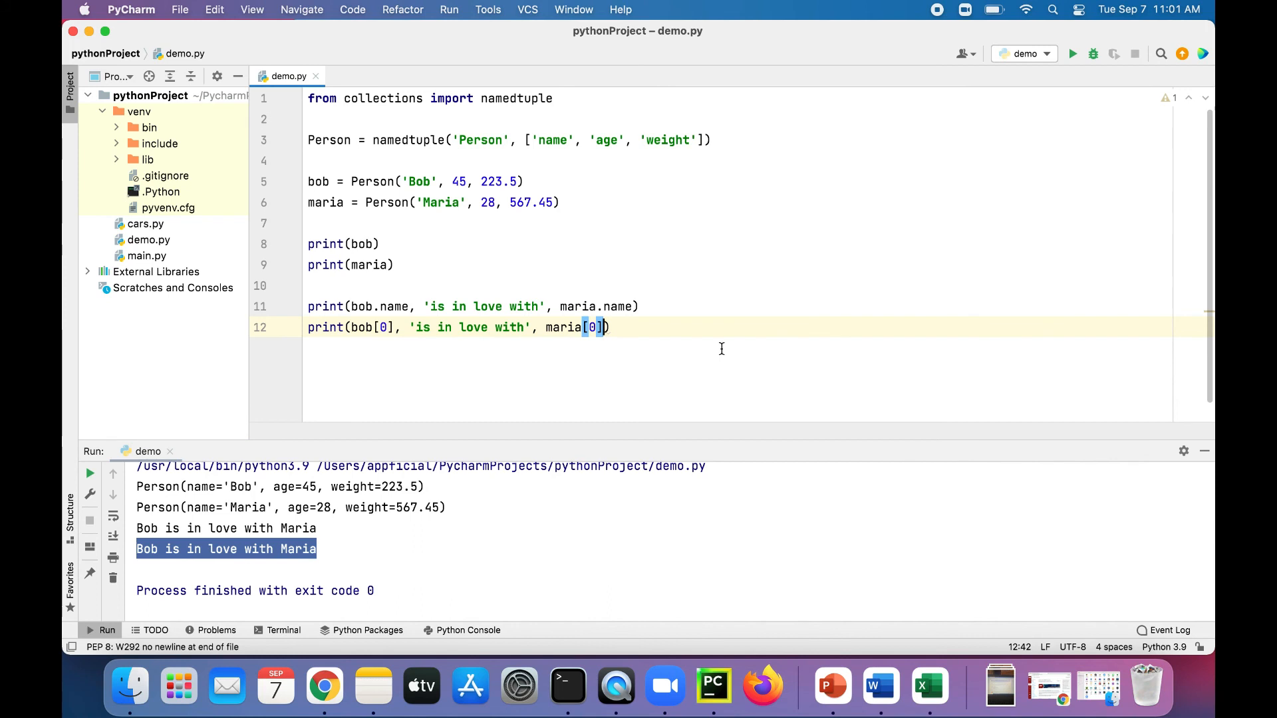
- Append ' and shes only' with maria.age, run to print 28, then read the age as maria[1]
type(", ' '")
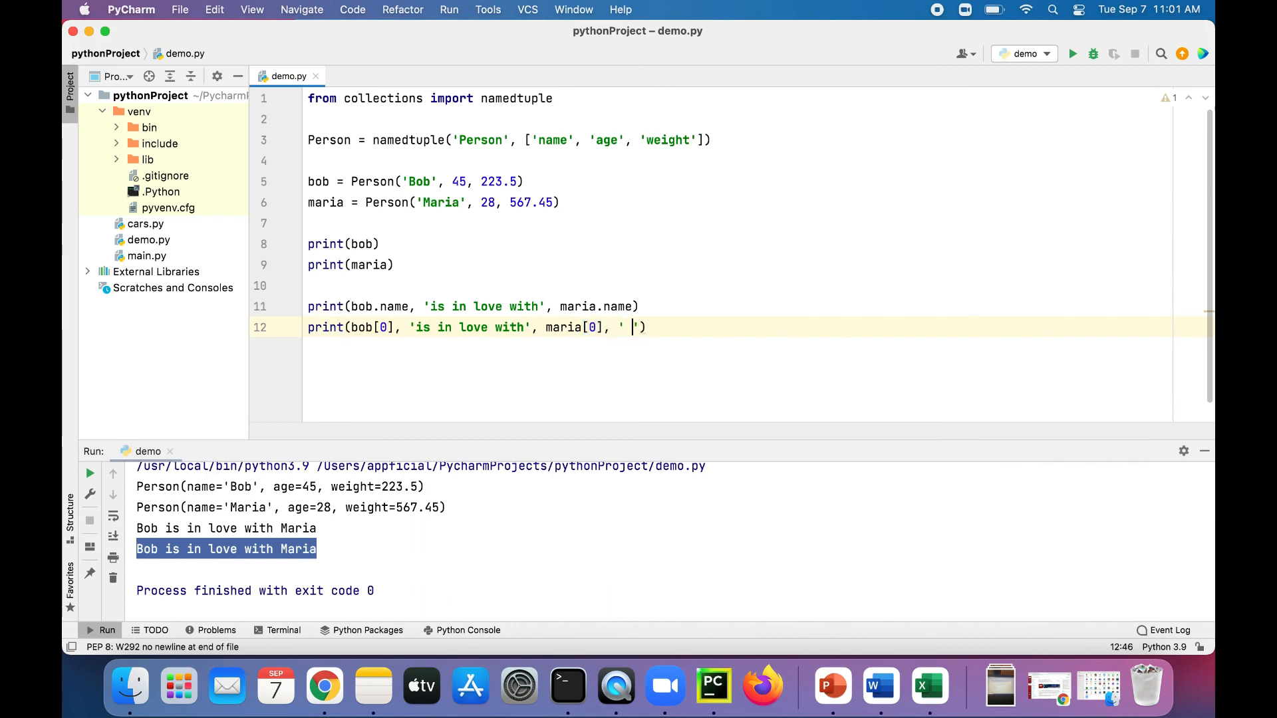
type("and")
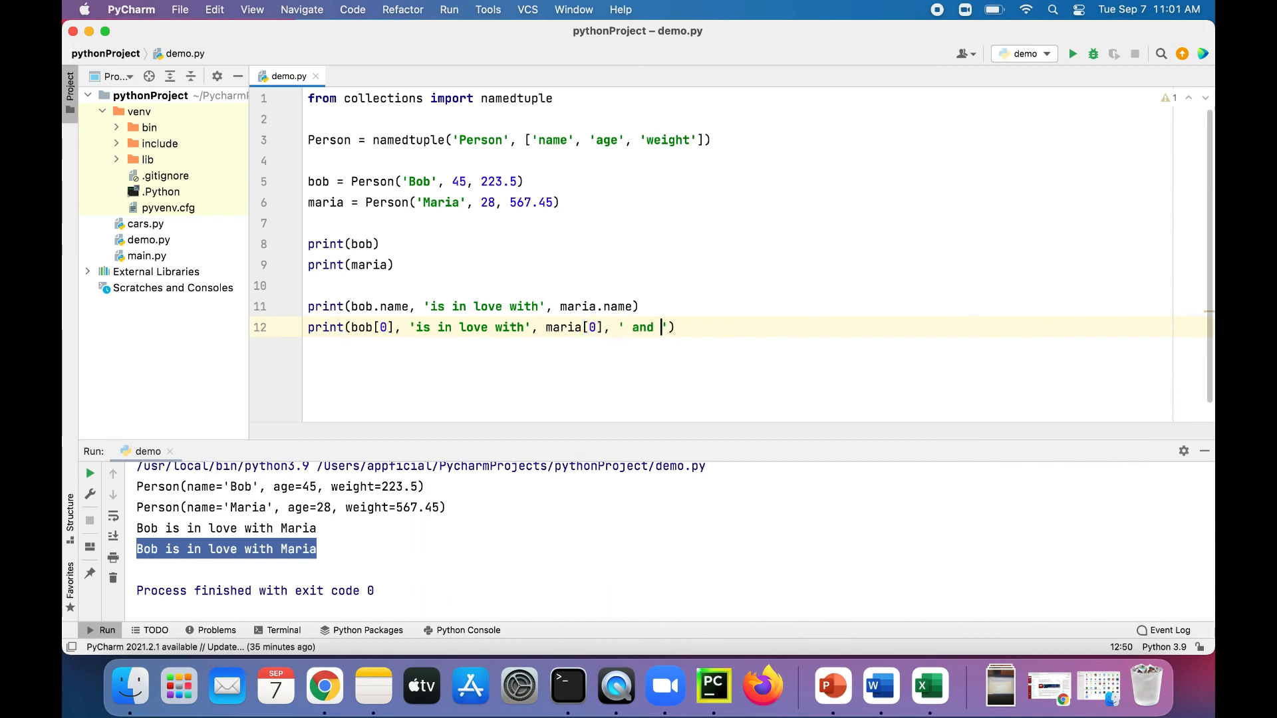
type("shes only")
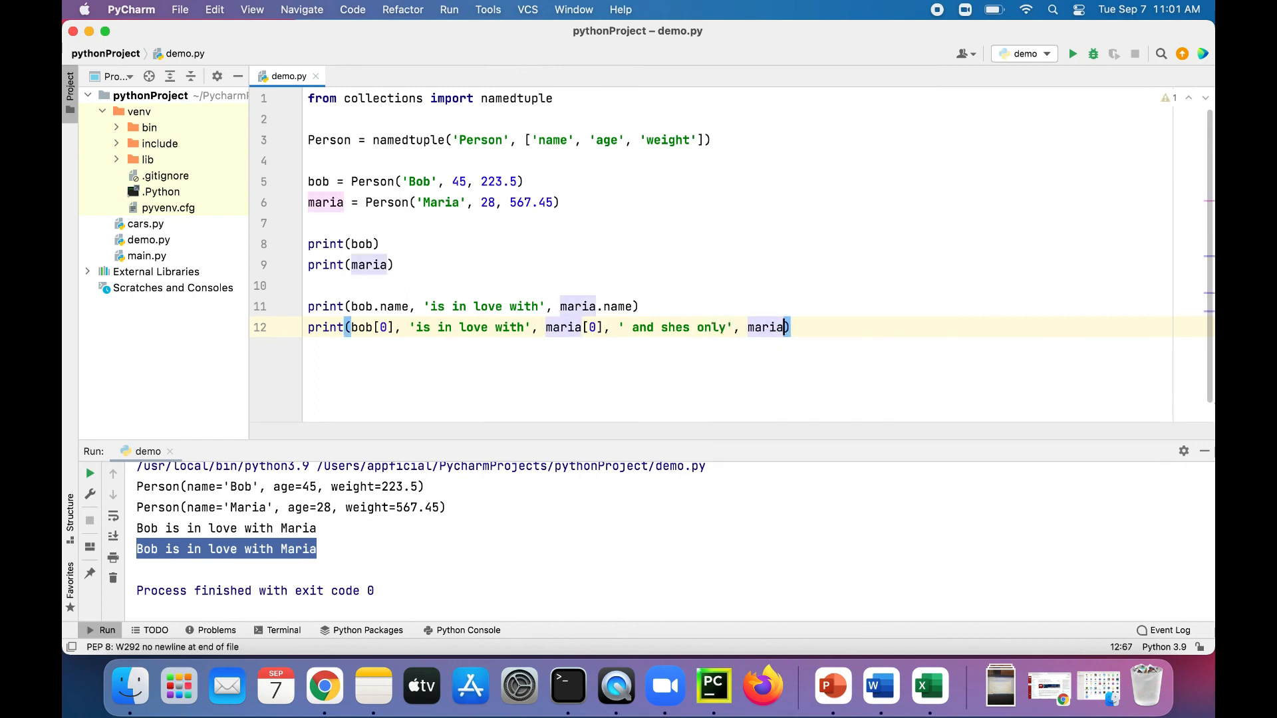
type(".age")
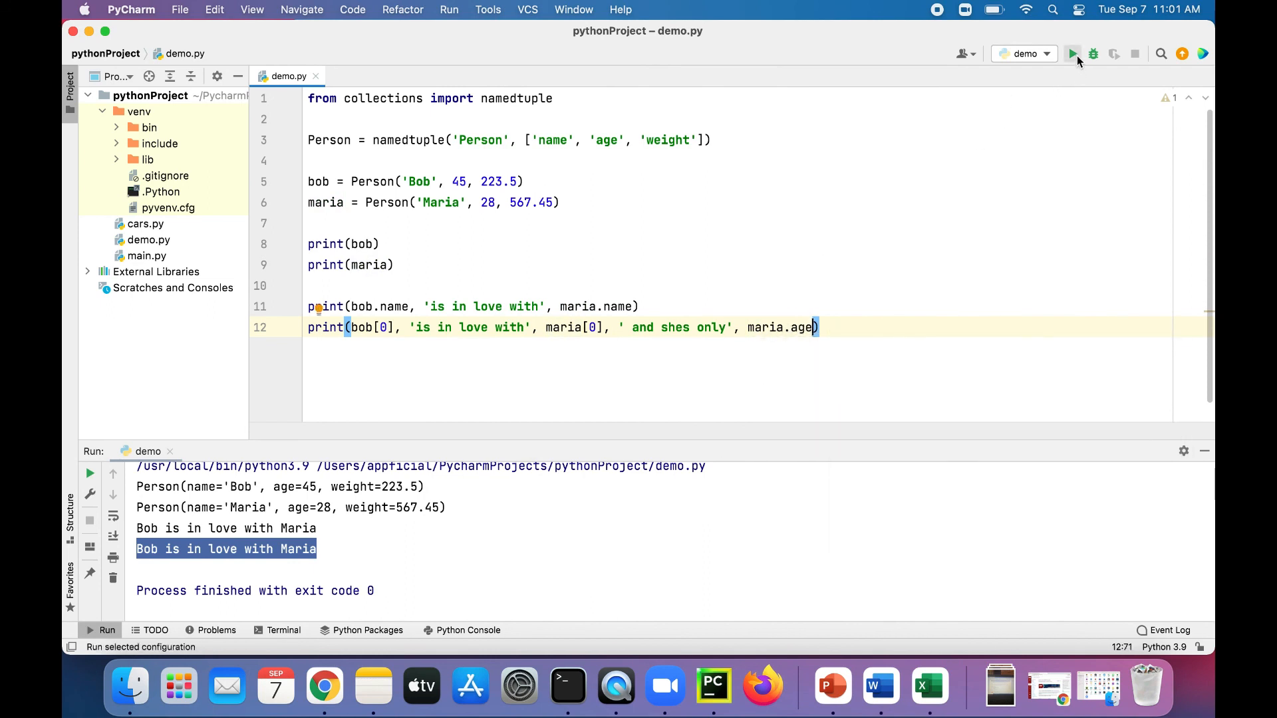
left_click(1073, 53)
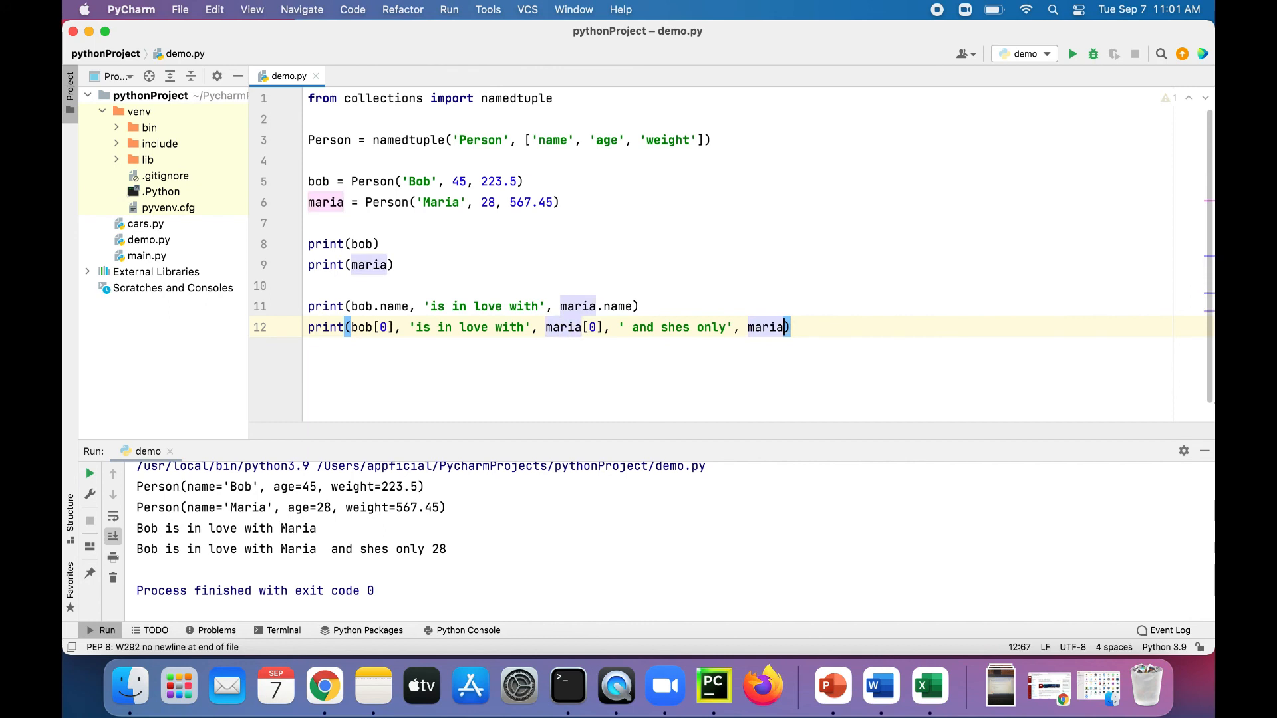
type("[1]")
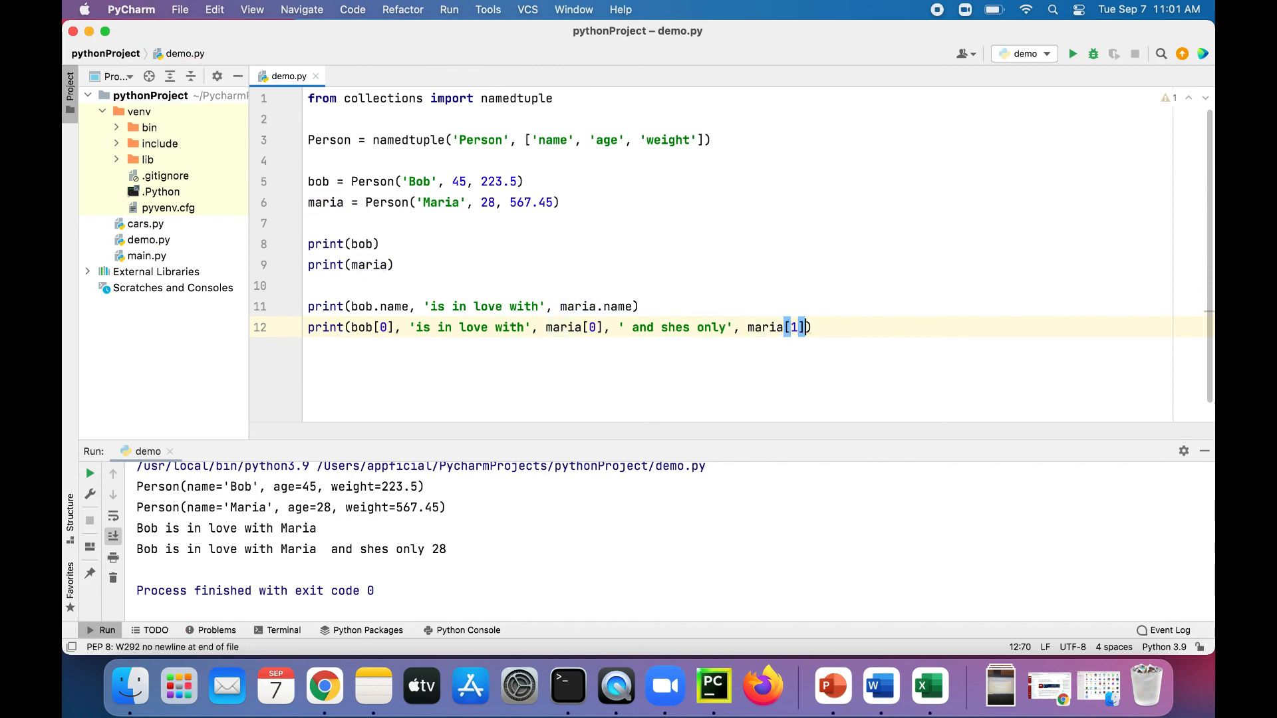